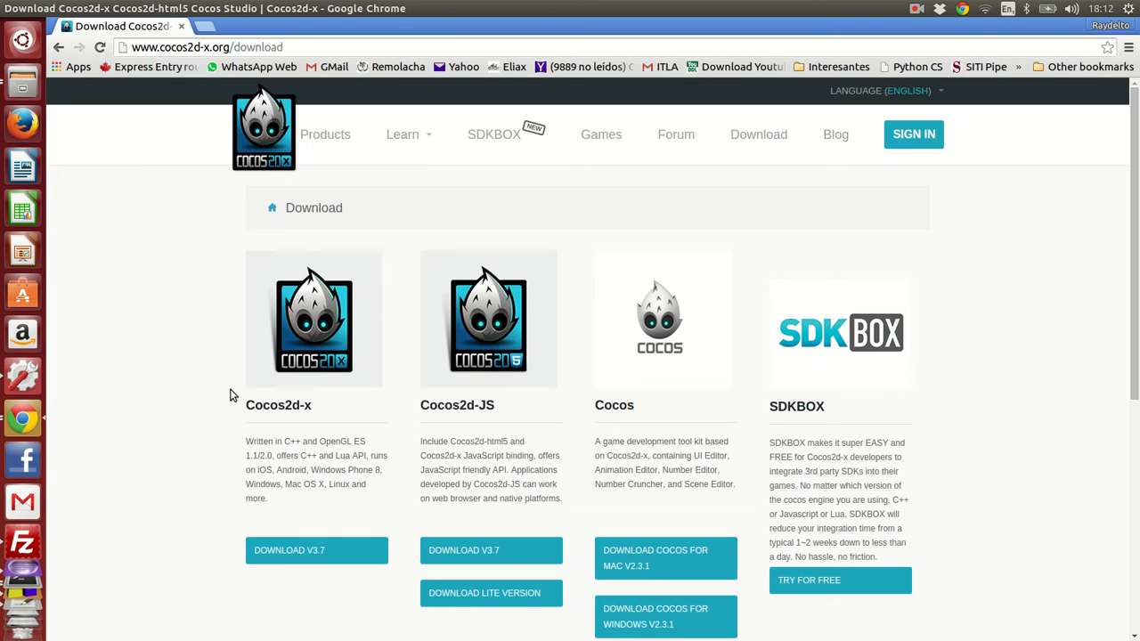
{"action": "mouse_move", "coordinate": [246, 393]}
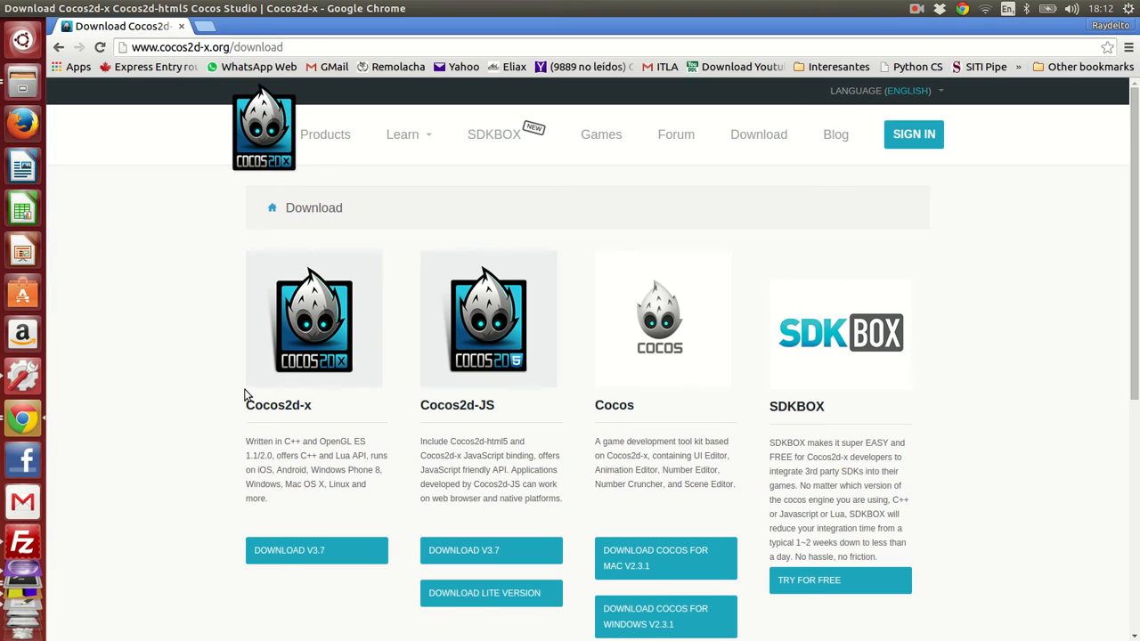
{"action": "mouse_move", "coordinate": [325, 508]}
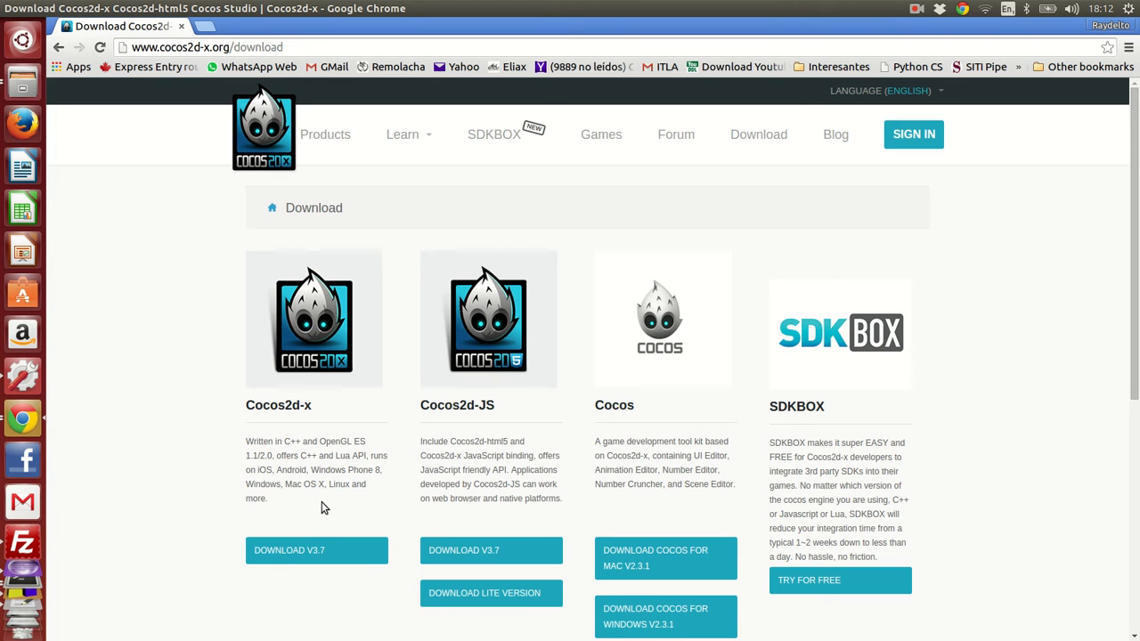
{"action": "mouse_move", "coordinate": [278, 484]}
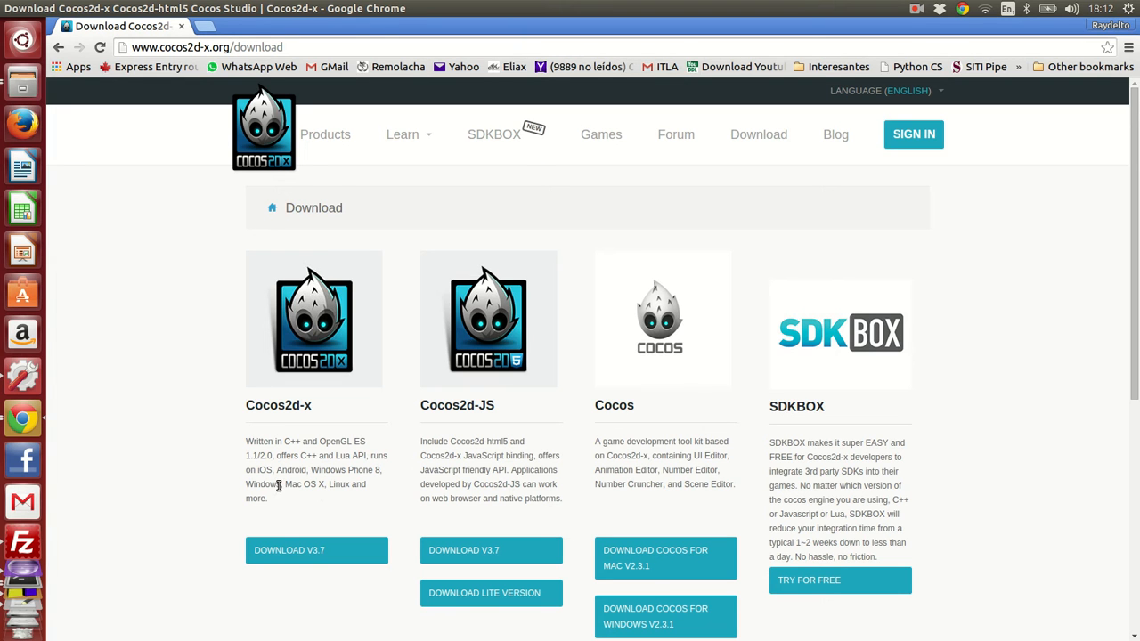
{"action": "mouse_move", "coordinate": [346, 484]}
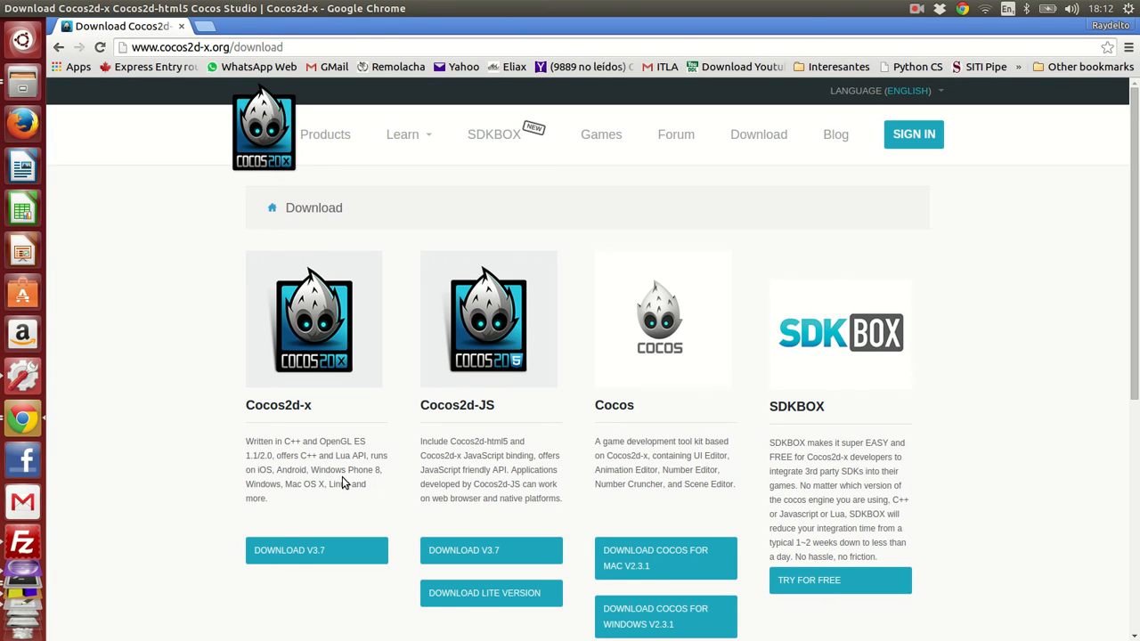
{"action": "mouse_move", "coordinate": [317, 551]}
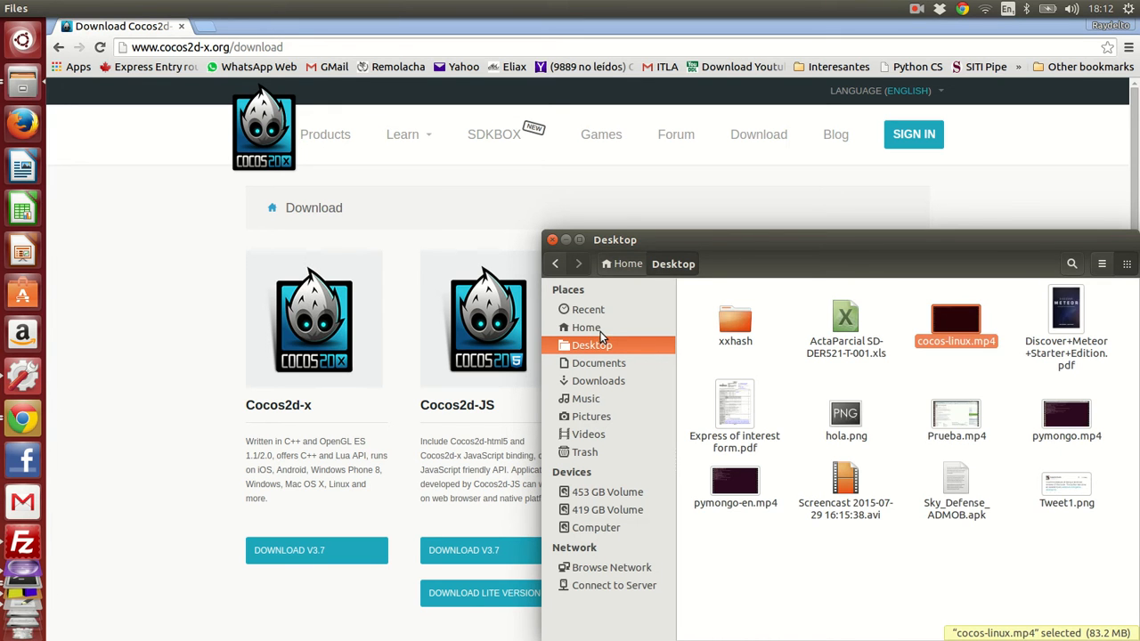
Show the home folder in Files and locate the cocos2d-x-3.7 folder.
{"action": "left_click", "coordinate": [586, 328]}
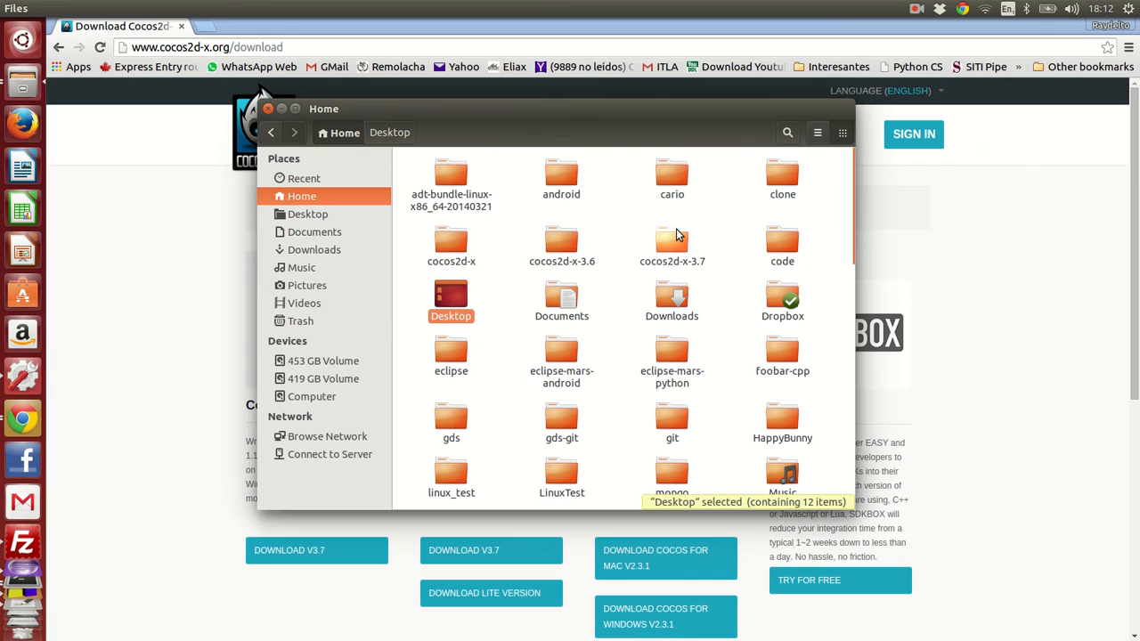
{"action": "left_click", "coordinate": [671, 241]}
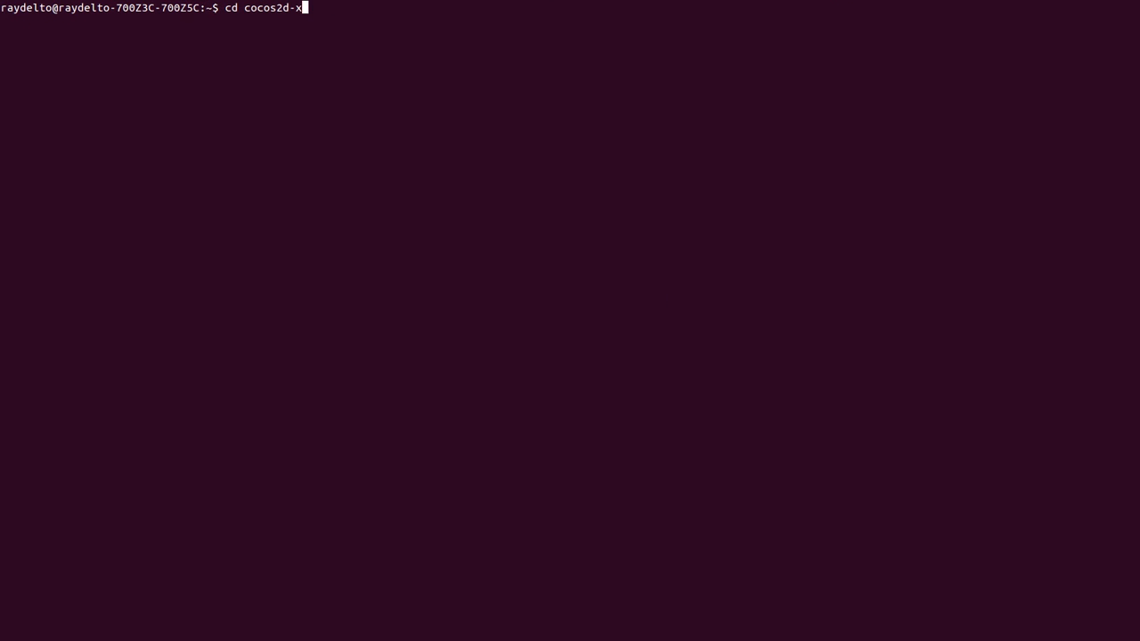
Enter the cocos2d-x-3.7 folder and run ./setup.py.
{"action": "type", "text": "-3.7"}
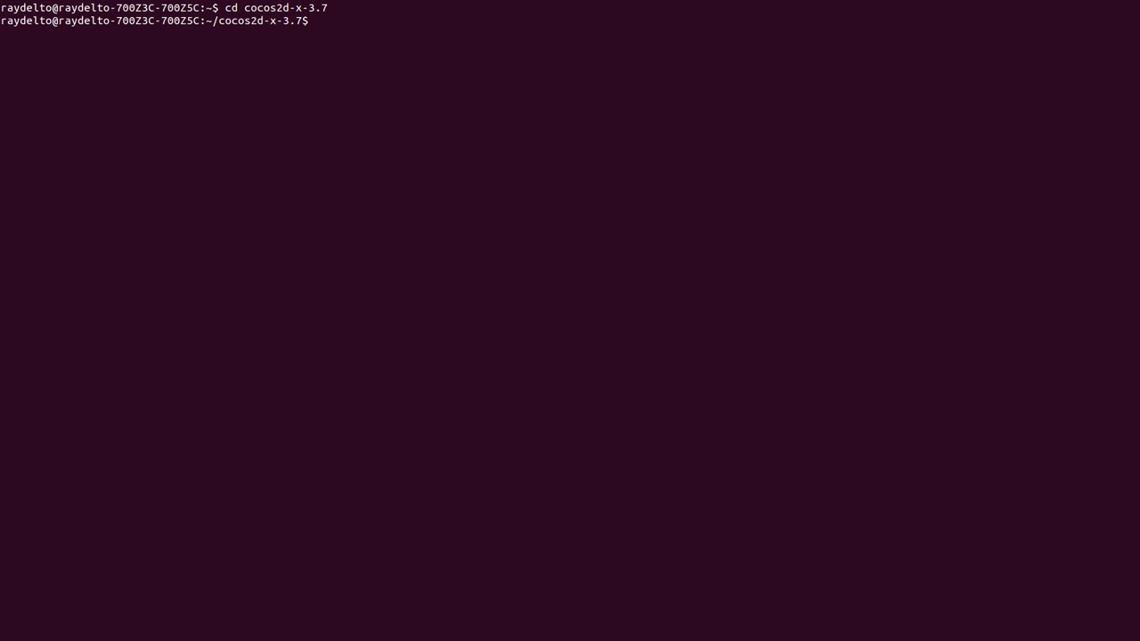
{"action": "type", "text": "./s"}
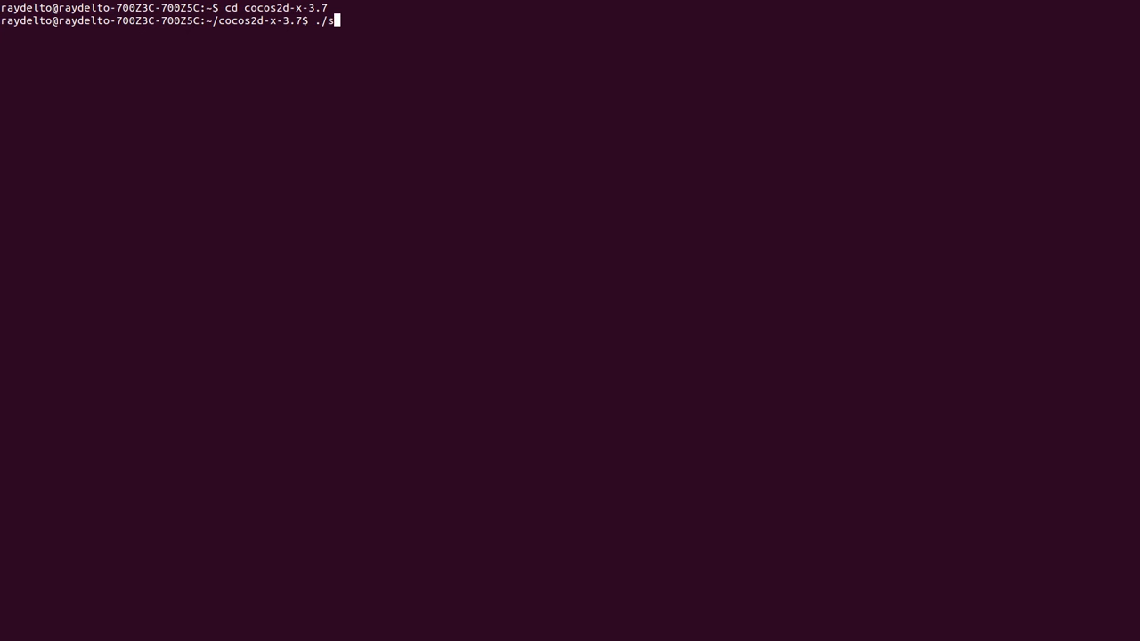
{"action": "type", "text": "etup.py"}
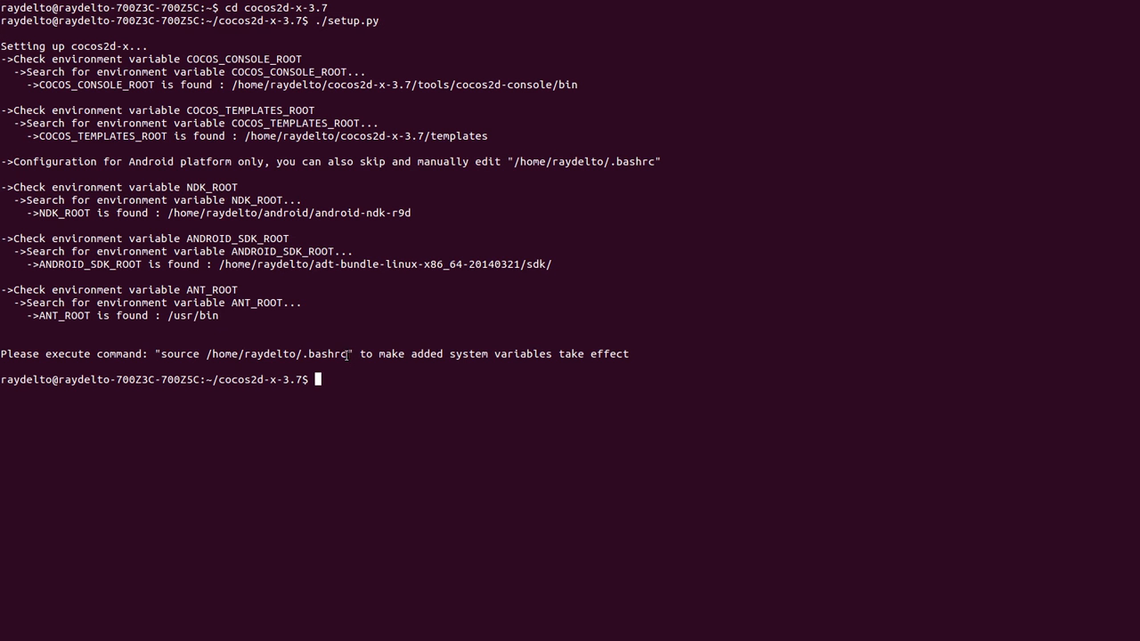
Paste and run the suggested source command to reload the shell profile, then start a cocos command.
{"action": "left_click_drag", "start_coordinate": [159, 352], "coordinate": [349, 353]}
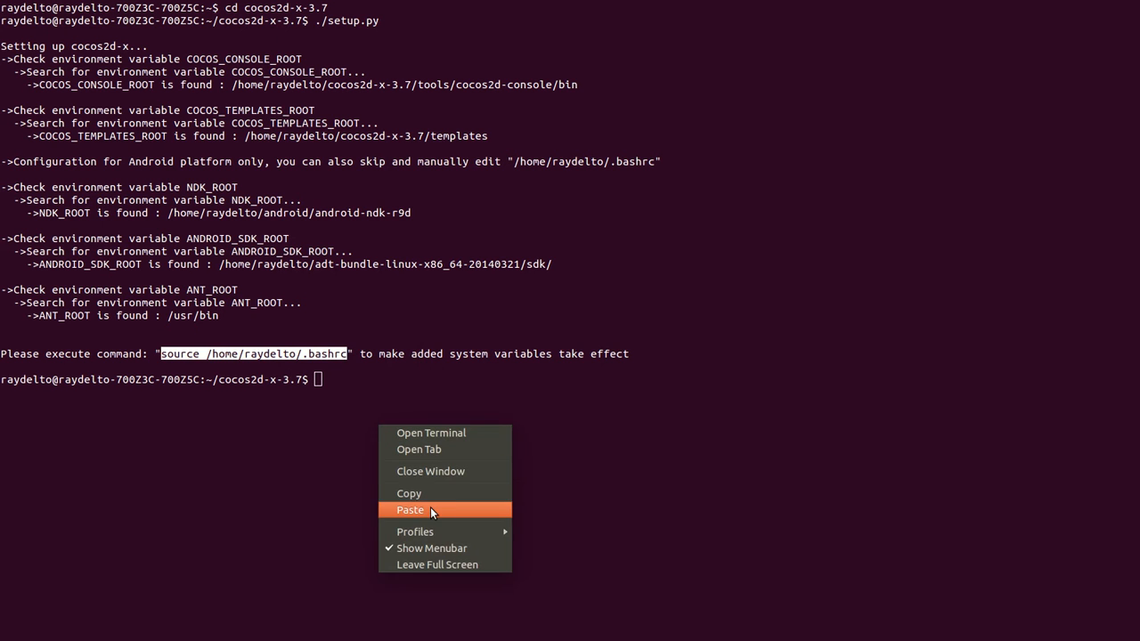
{"action": "left_click", "coordinate": [409, 510]}
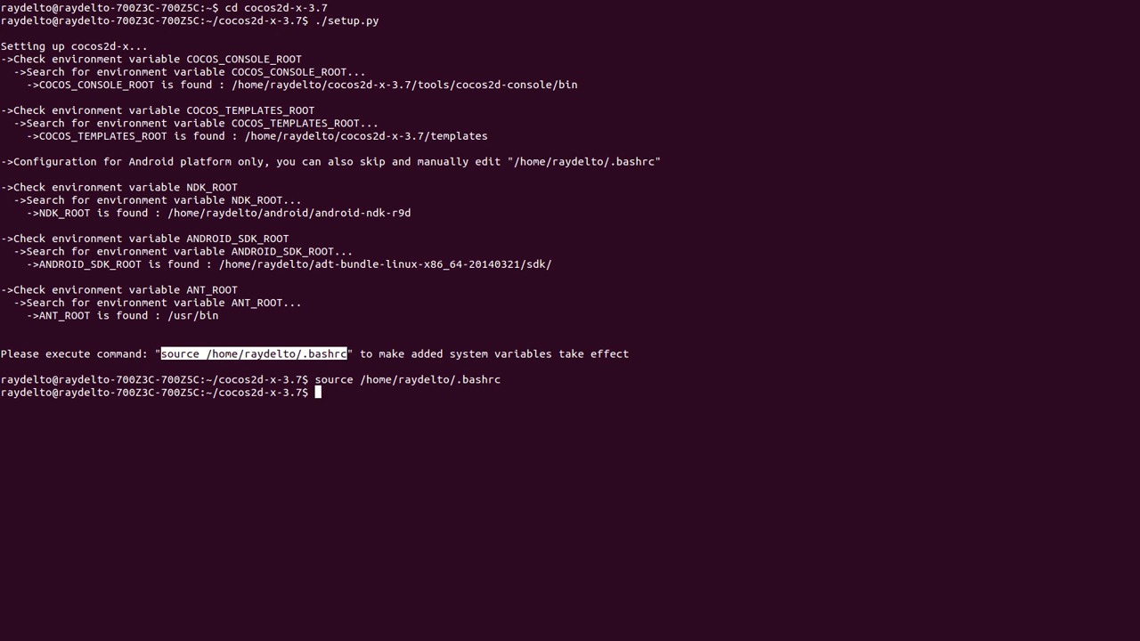
{"action": "type", "text": "cocos"}
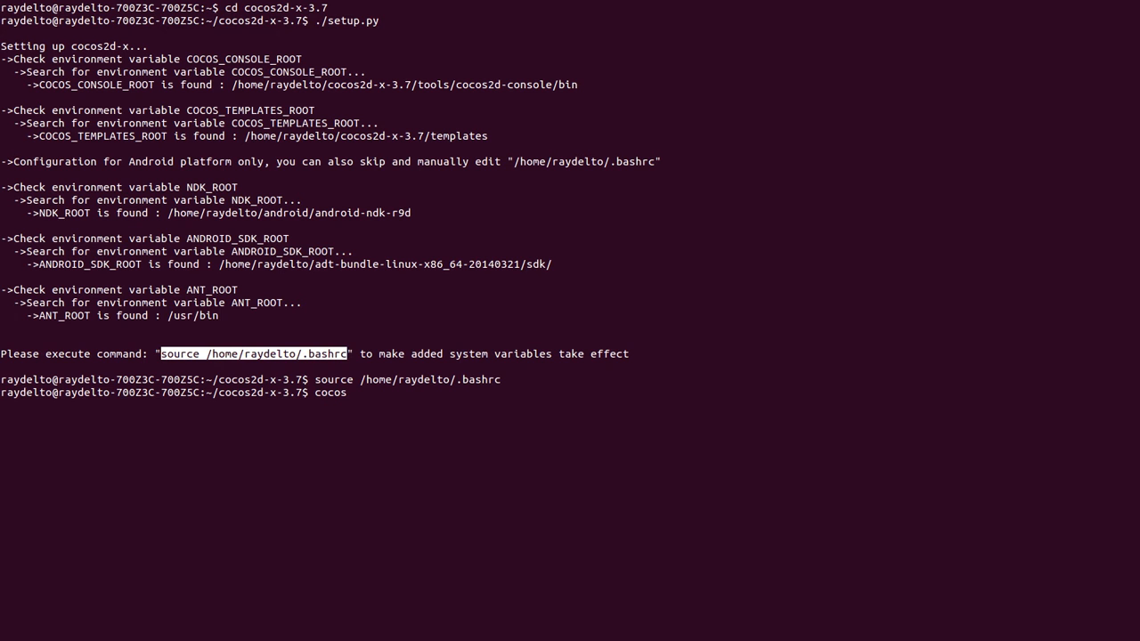
Begin 'cocos new LinuxTest -p org.raydelto.linuxtest' at the prompt.
{"action": "type", "text": "new"}
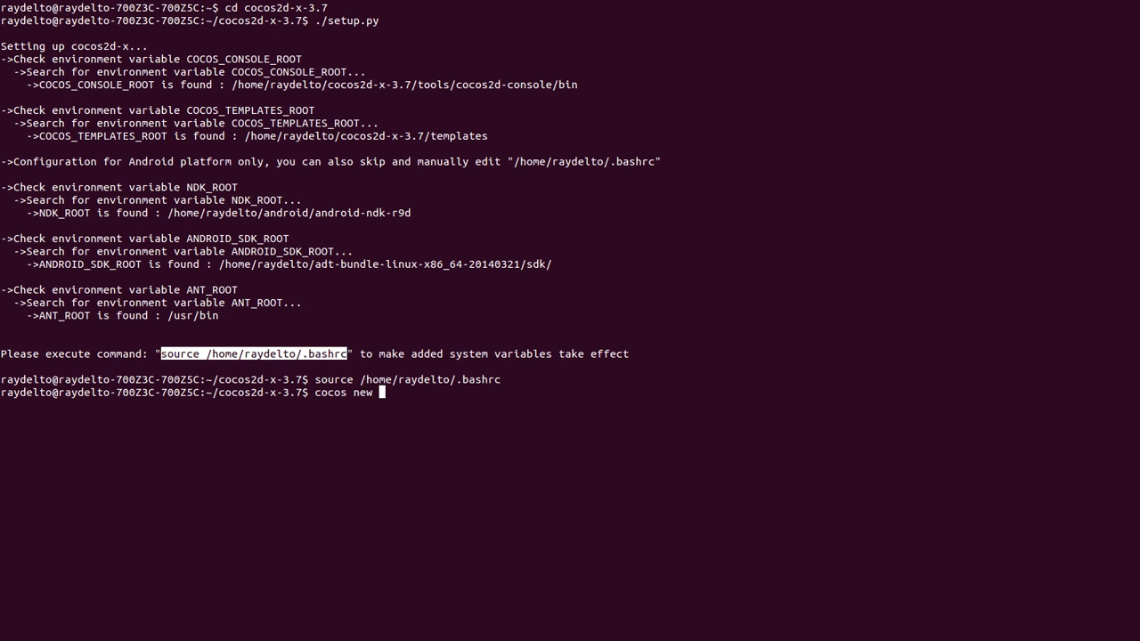
{"action": "type", "text": "Line"}
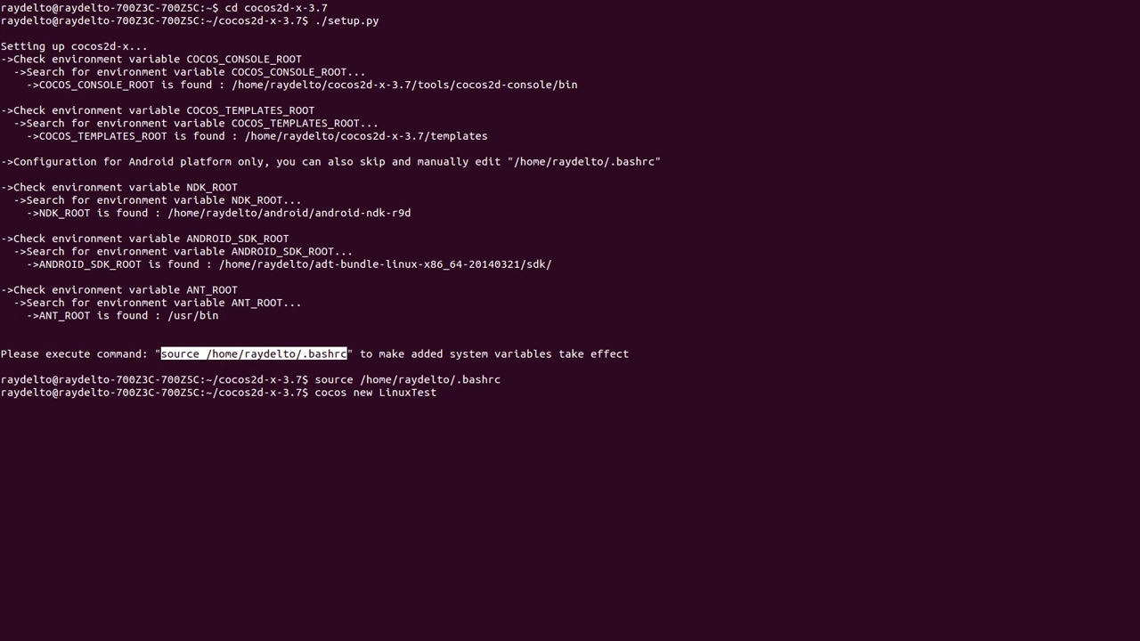
{"action": "type", "text": "-"}
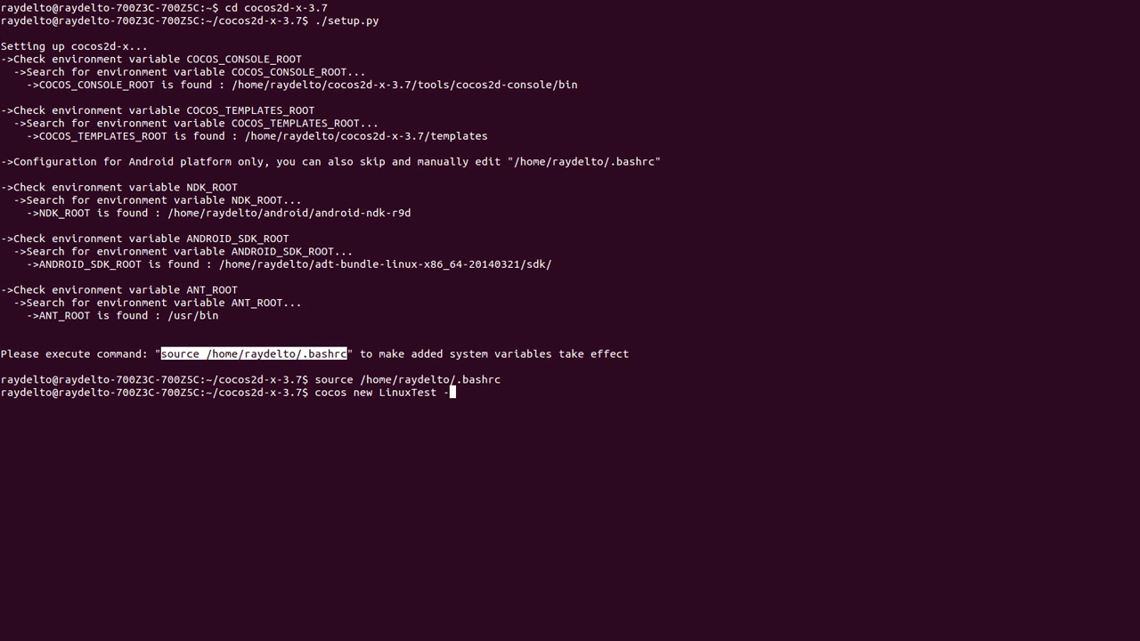
{"action": "type", "text": "p"}
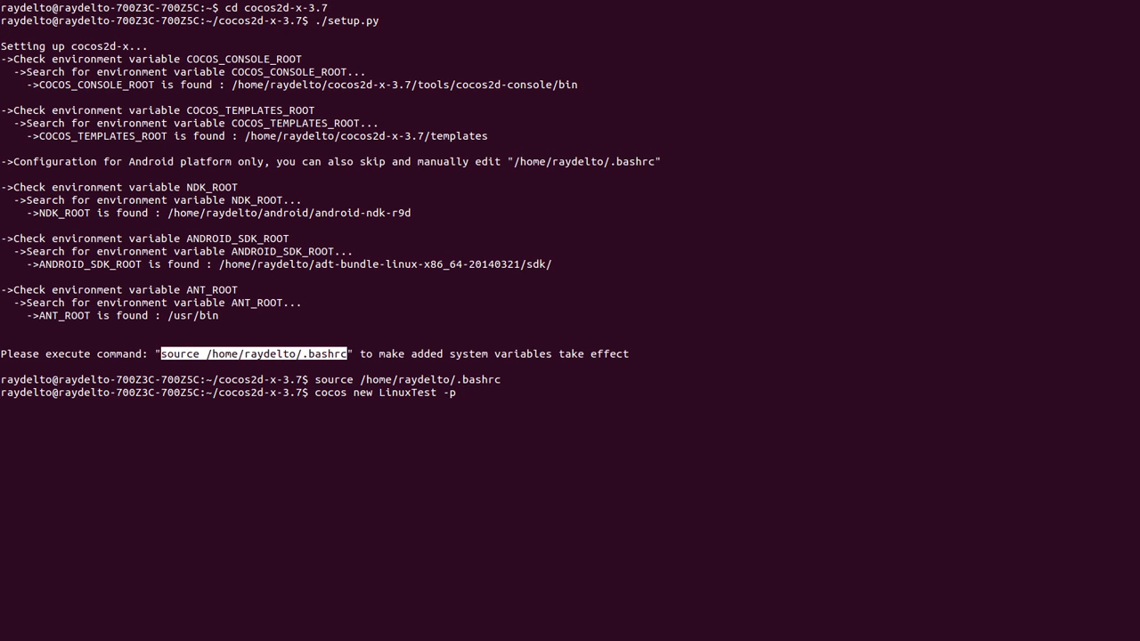
{"action": "type", "text": "org.ray"}
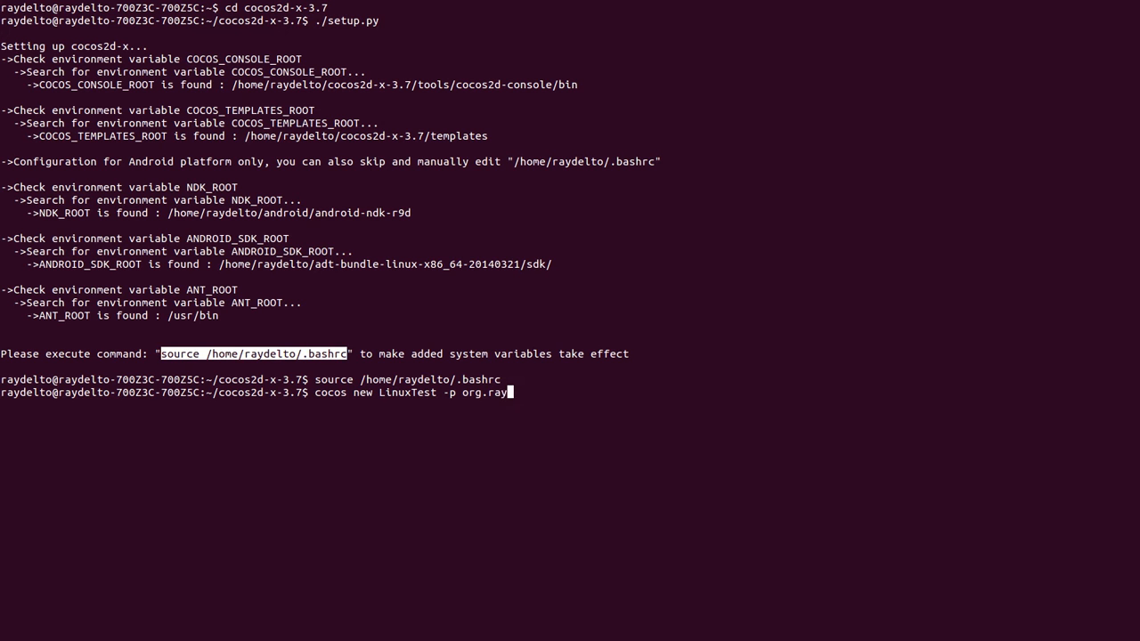
{"action": "type", "text": "delto.li"}
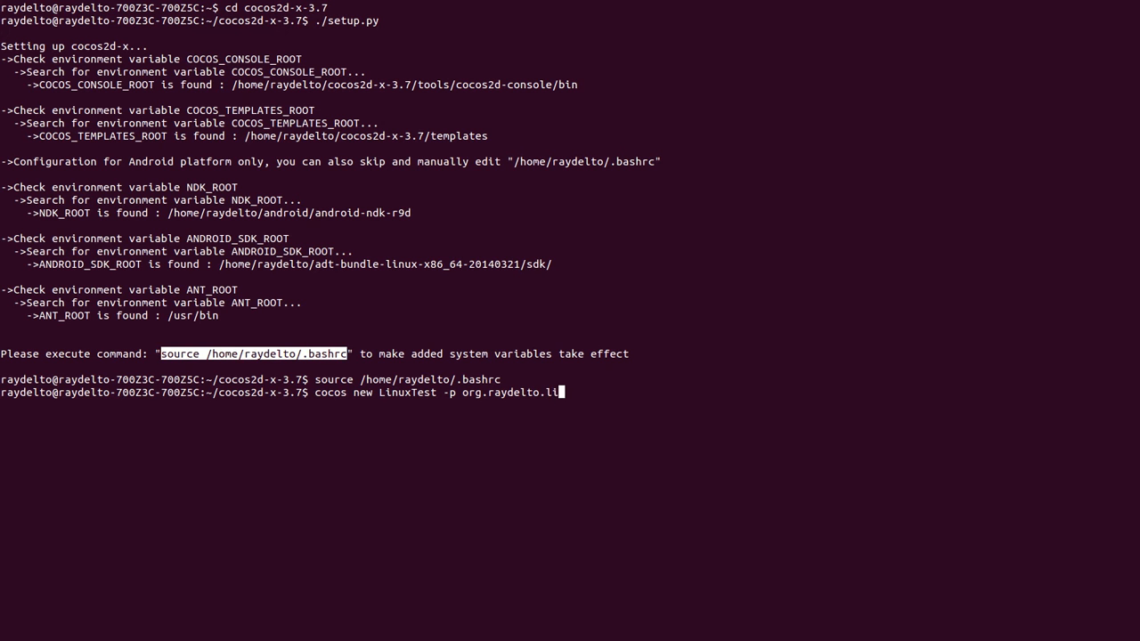
{"action": "type", "text": "nuxtest -l"}
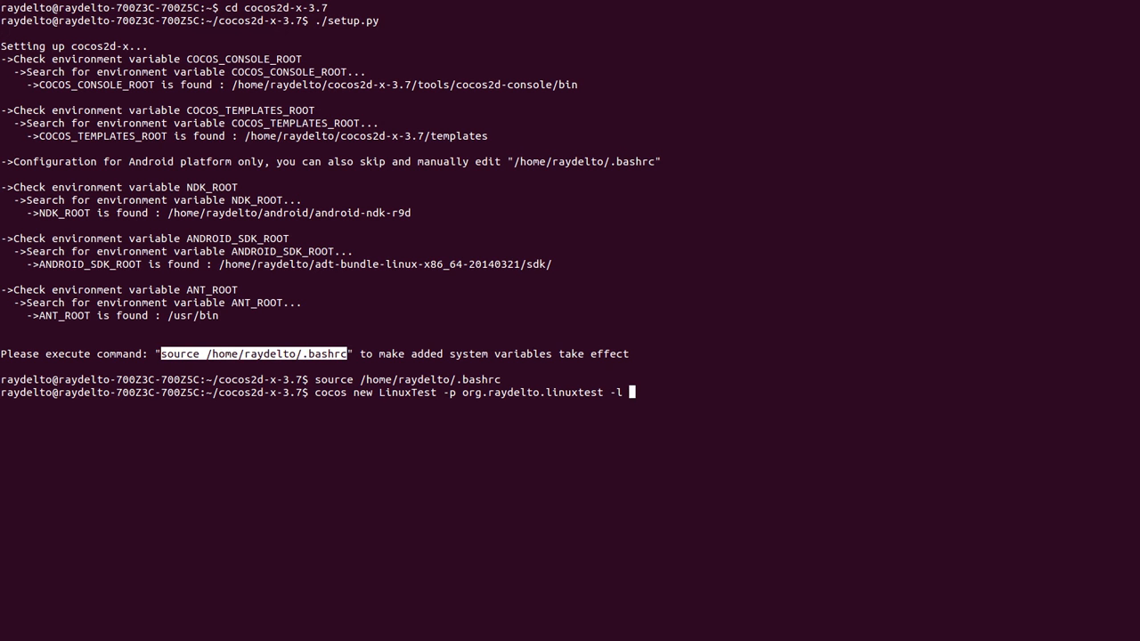
Complete the command with '-l cpp -d ./projects/' to create the C++ project in projects.
{"action": "type", "text": "cpp"}
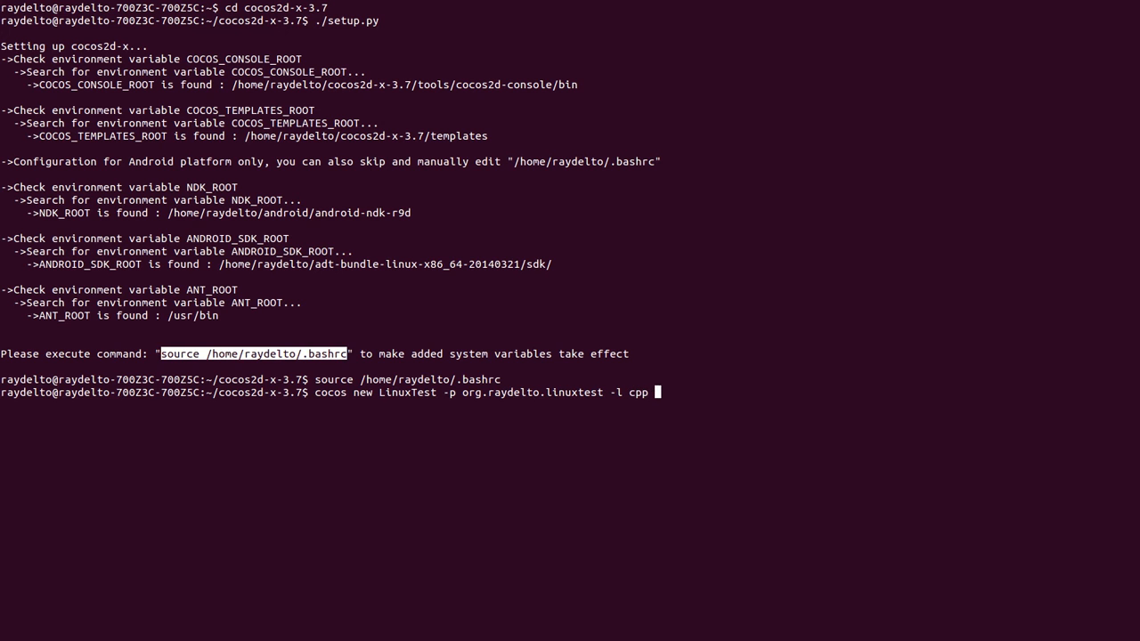
{"action": "type", "text": "-"}
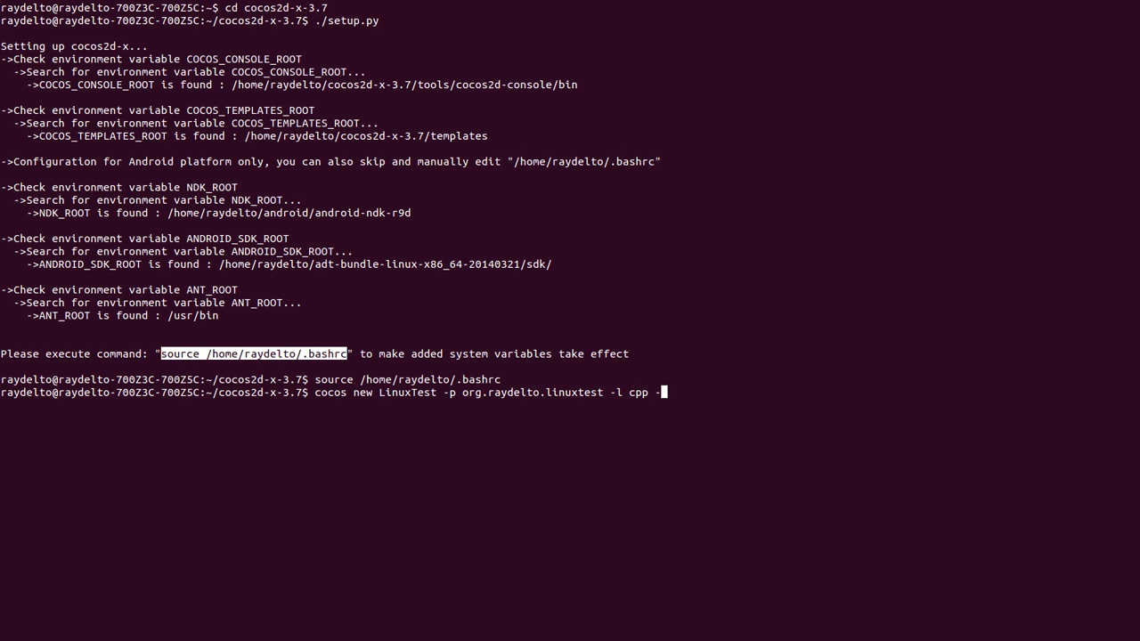
{"action": "type", "text": "d"}
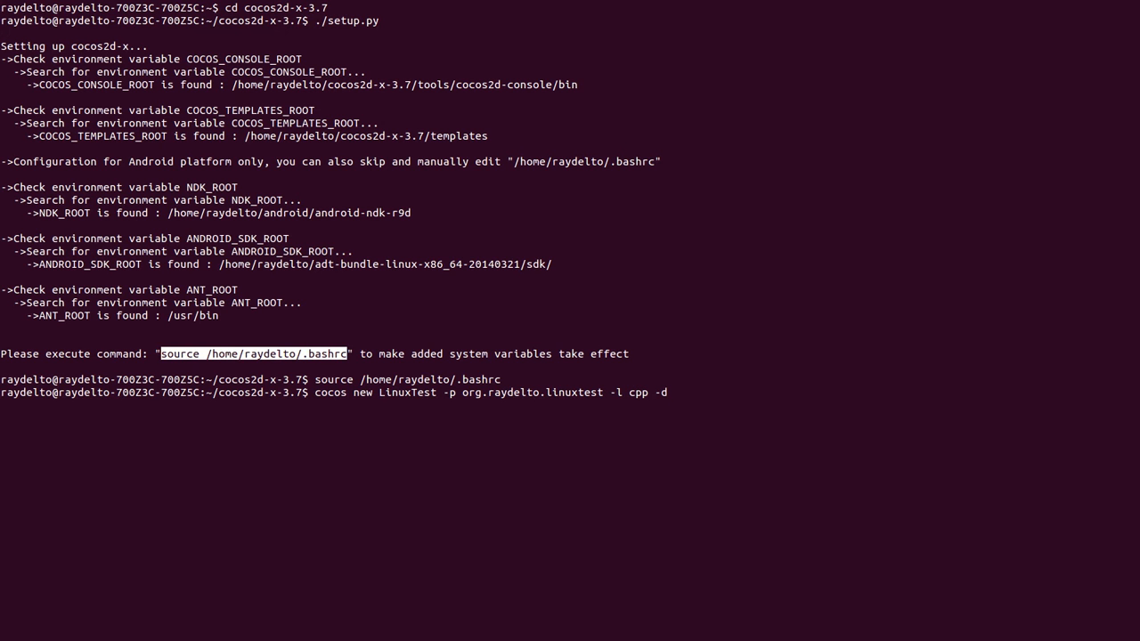
{"action": "type", "text": "./"}
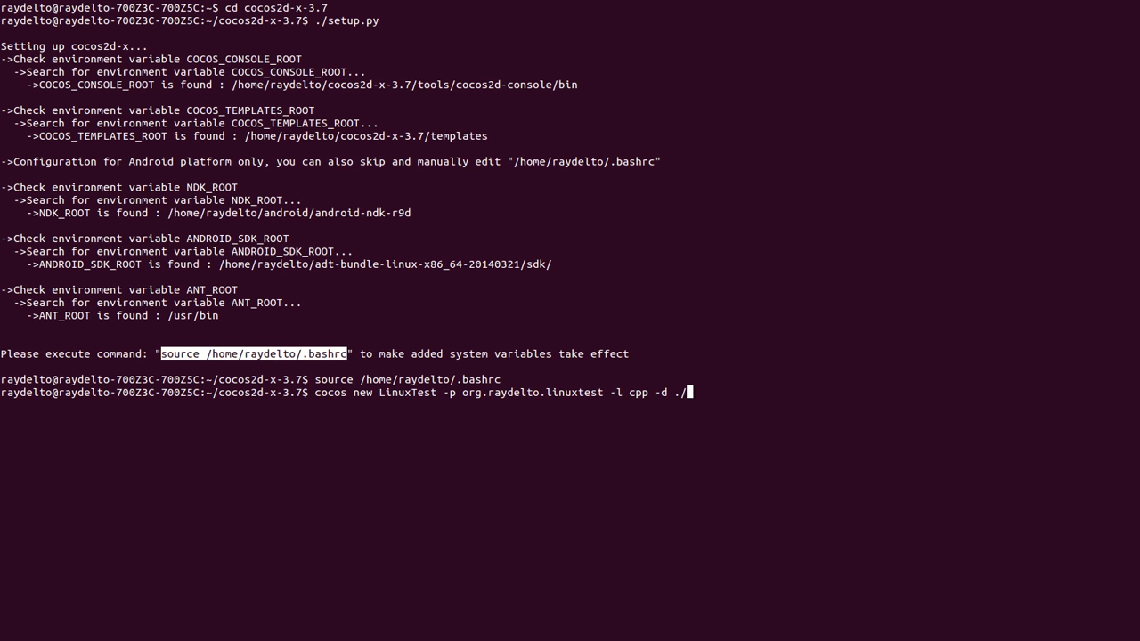
{"action": "type", "text": "projects/"}
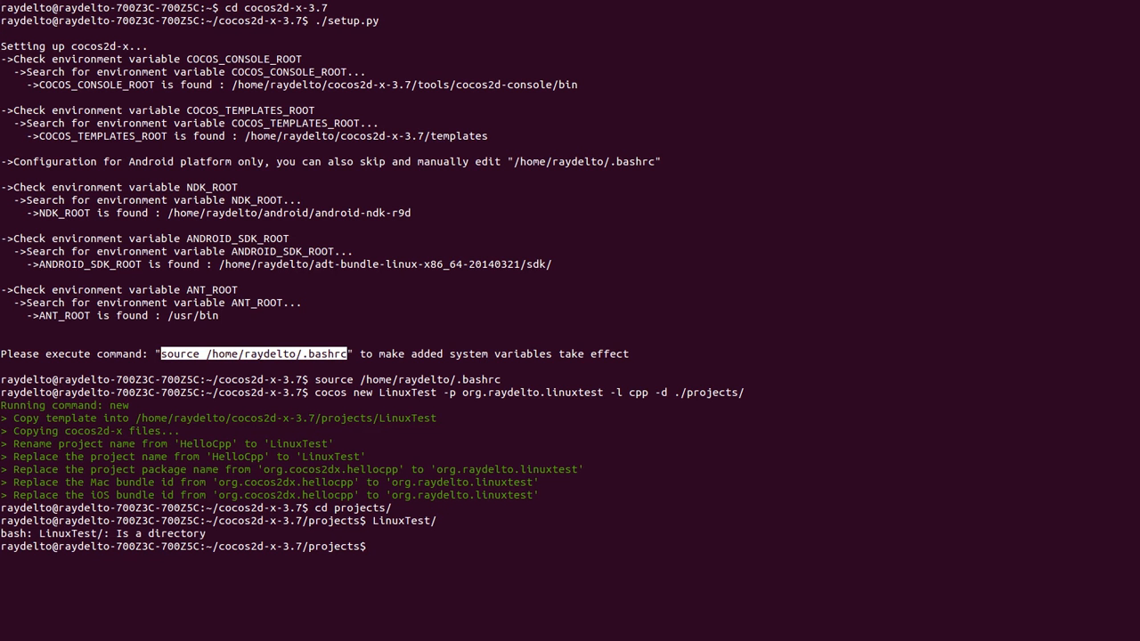
Run cmake -G with the copied 'CodeBlocks - Unix Makefiles' generator in the LinuxTest folder.
{"action": "type", "text": "cd"}
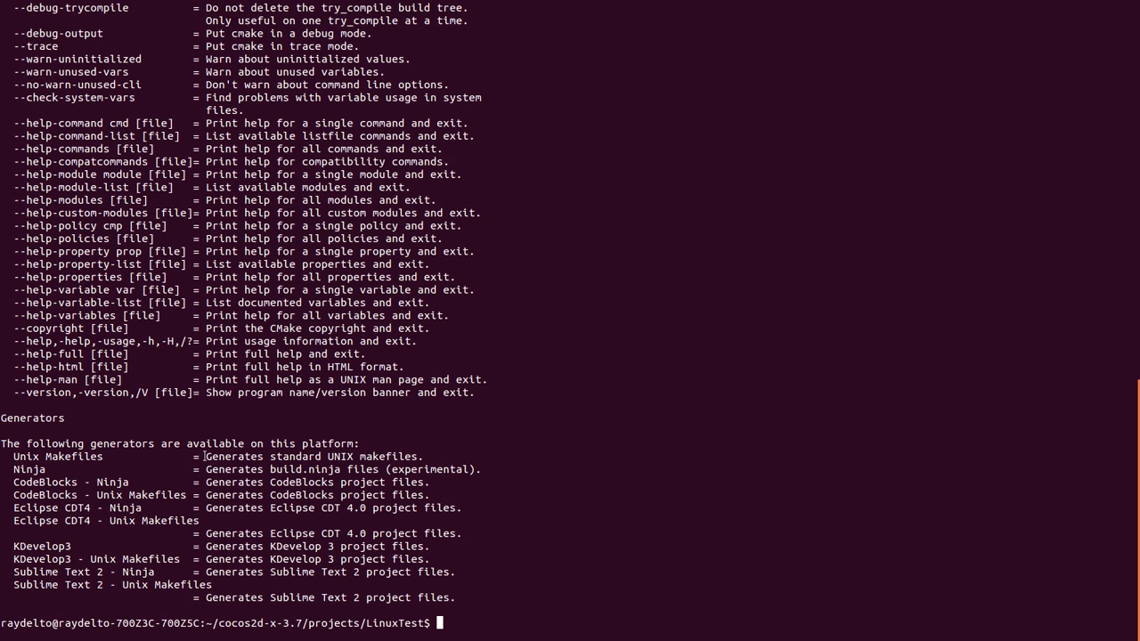
{"action": "mouse_move", "coordinate": [59, 477]}
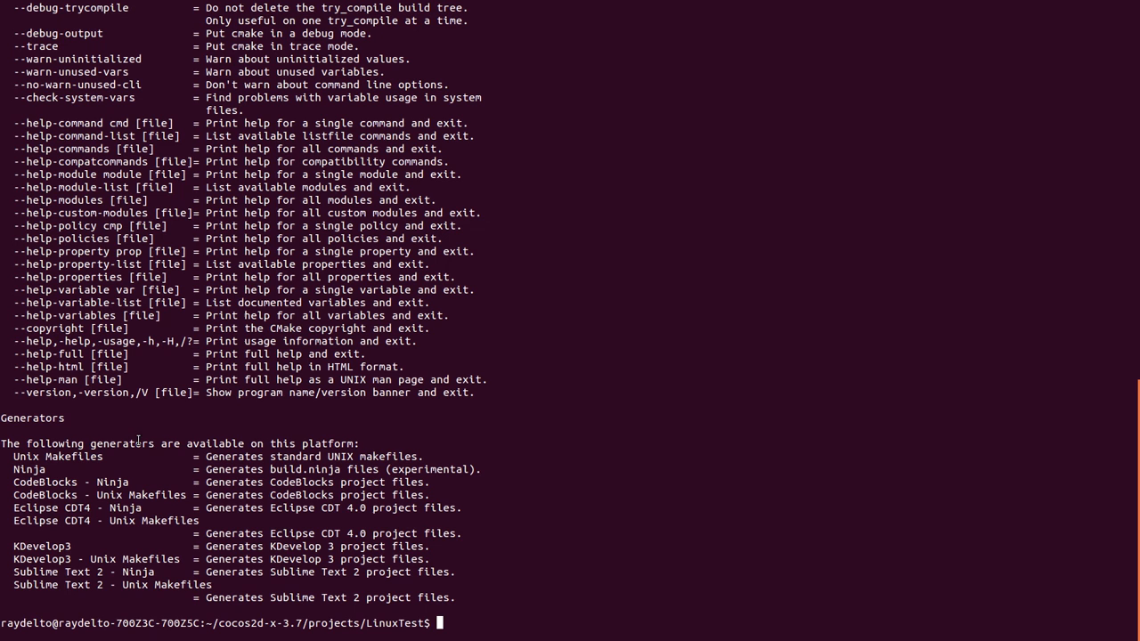
{"action": "type", "text": "cmake"}
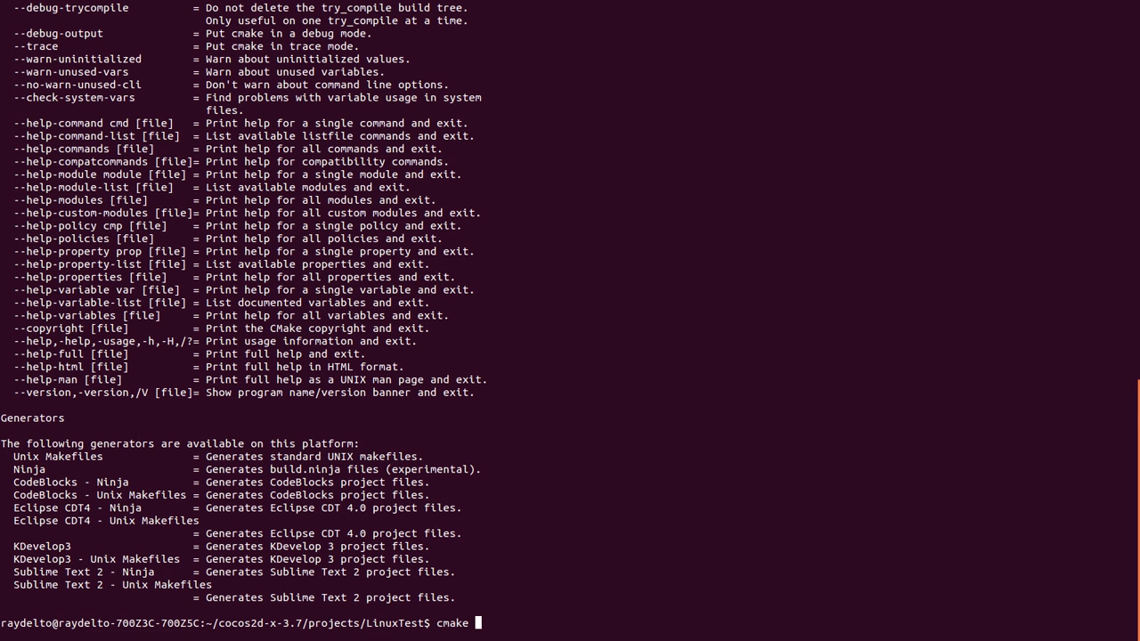
{"action": "type", "text": "-G"}
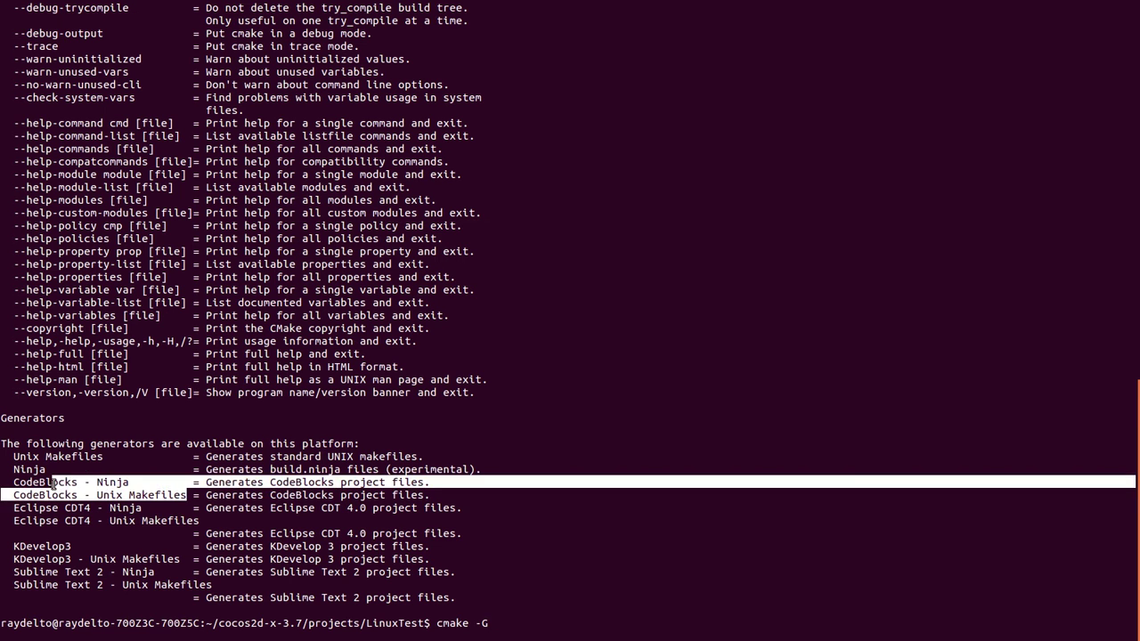
{"action": "right_click", "coordinate": [53, 481]}
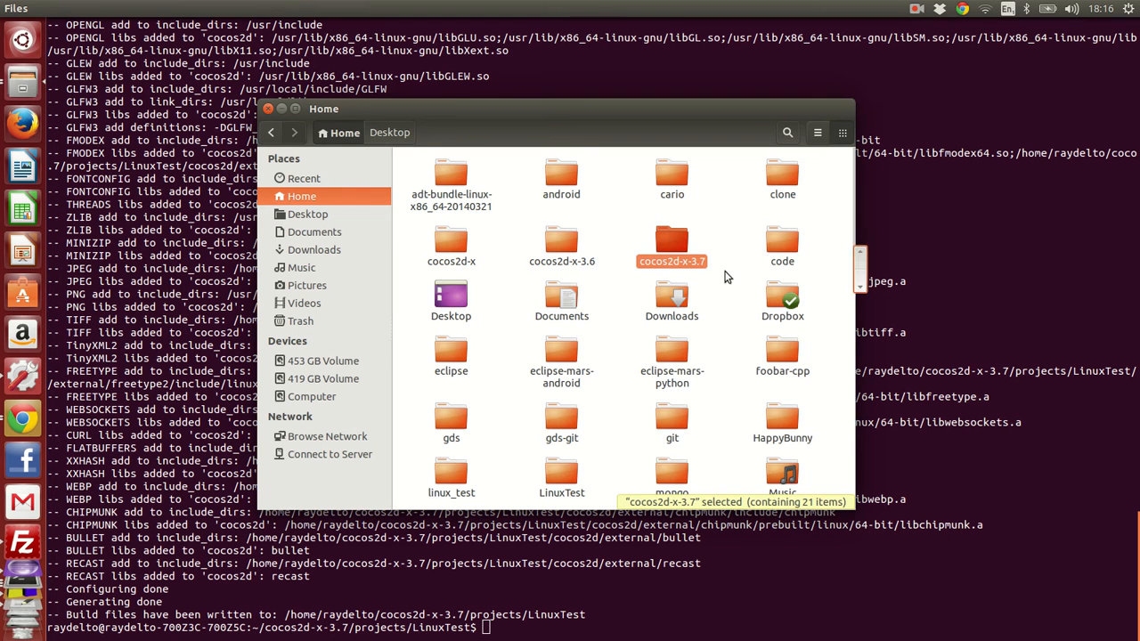
Browse into cocos2d-x-3.7/projects/LinuxTest and open MyGame.cbp in Code::Blocks.
{"action": "double_click", "coordinate": [672, 241]}
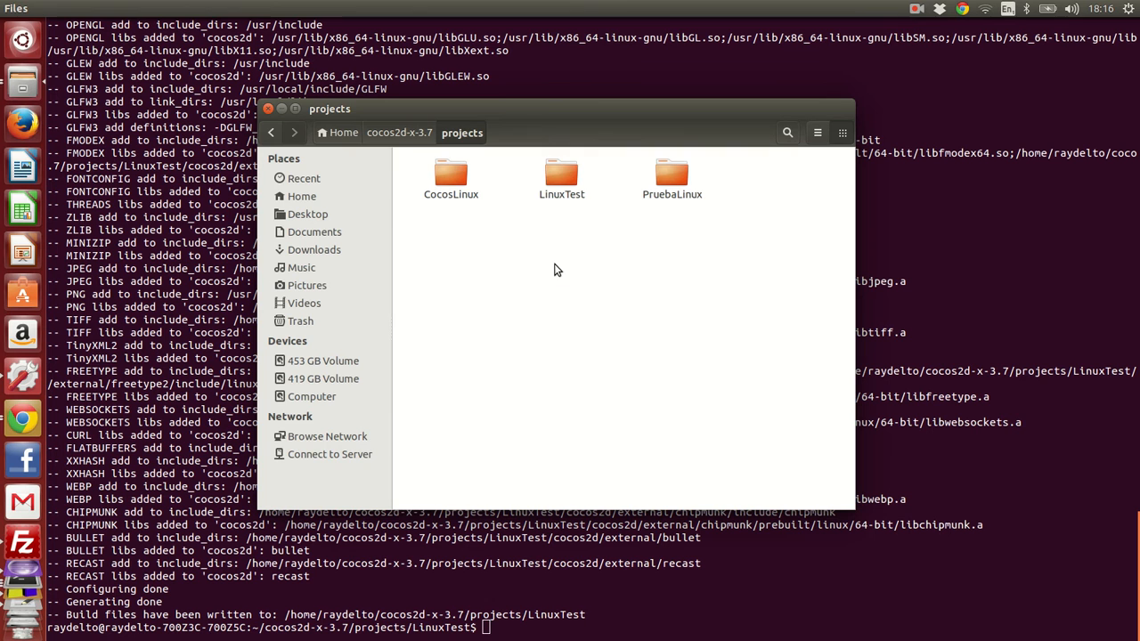
{"action": "double_click", "coordinate": [561, 174]}
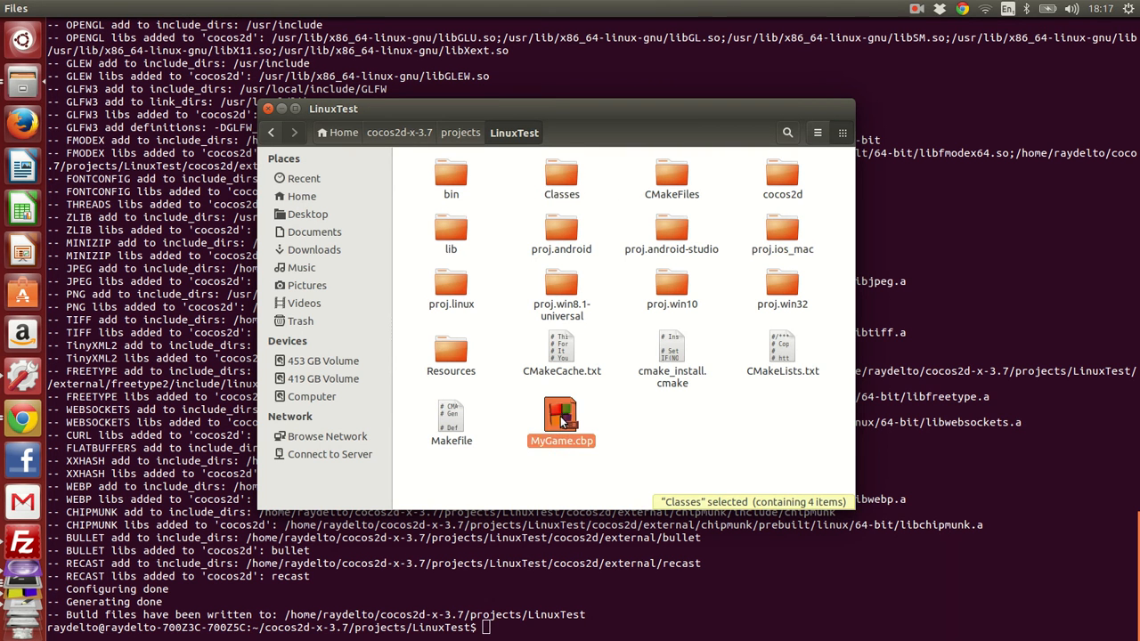
{"action": "left_click", "coordinate": [562, 417]}
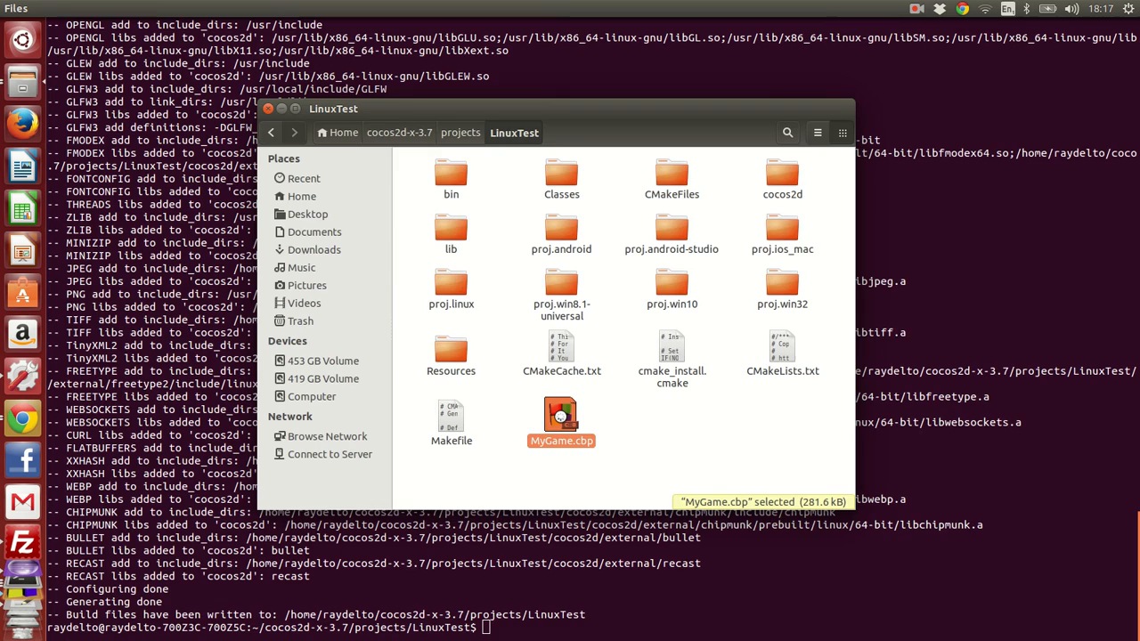
{"action": "double_click", "coordinate": [562, 417]}
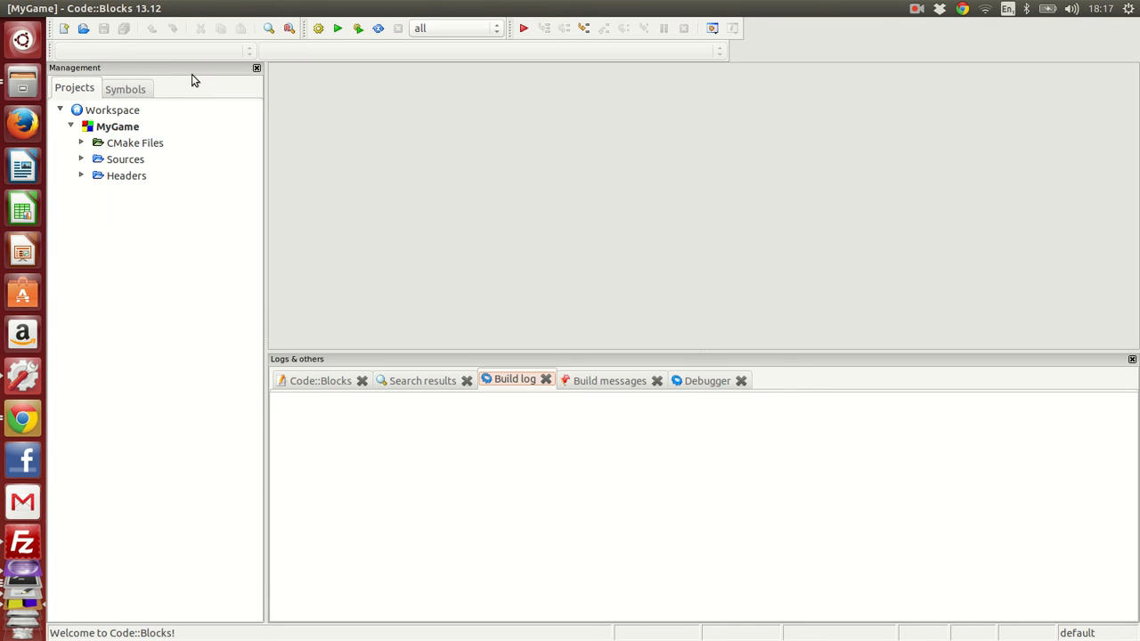
Expand Sources > Classes and open AppDelegate.cpp and HelloWorldScene.cpp in the editor.
{"action": "left_click", "coordinate": [82, 158]}
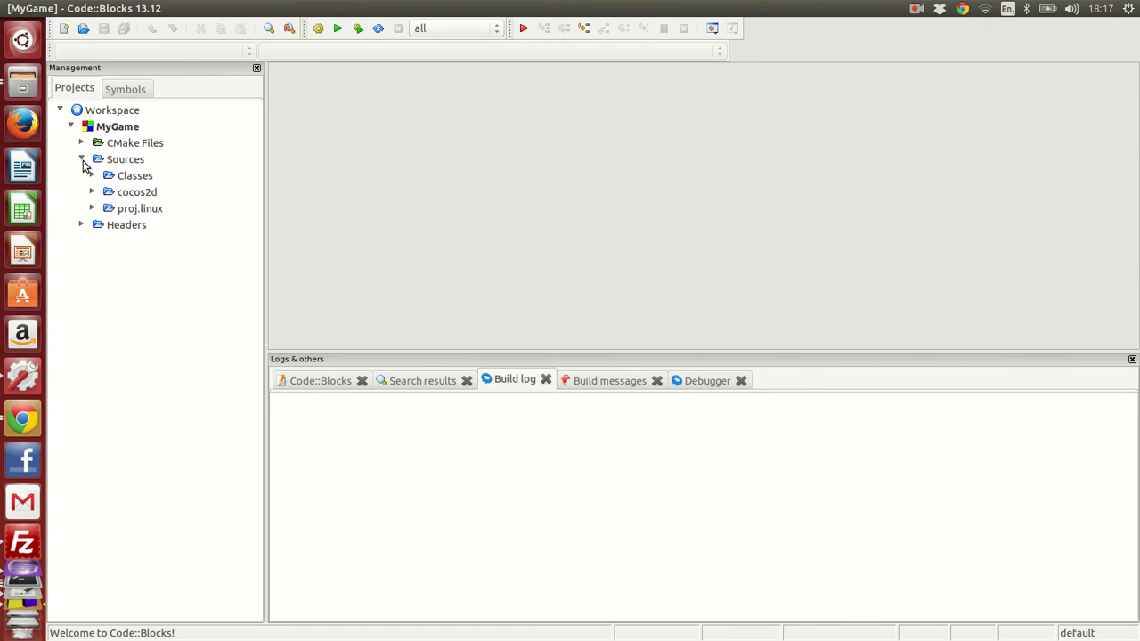
{"action": "left_click", "coordinate": [93, 176]}
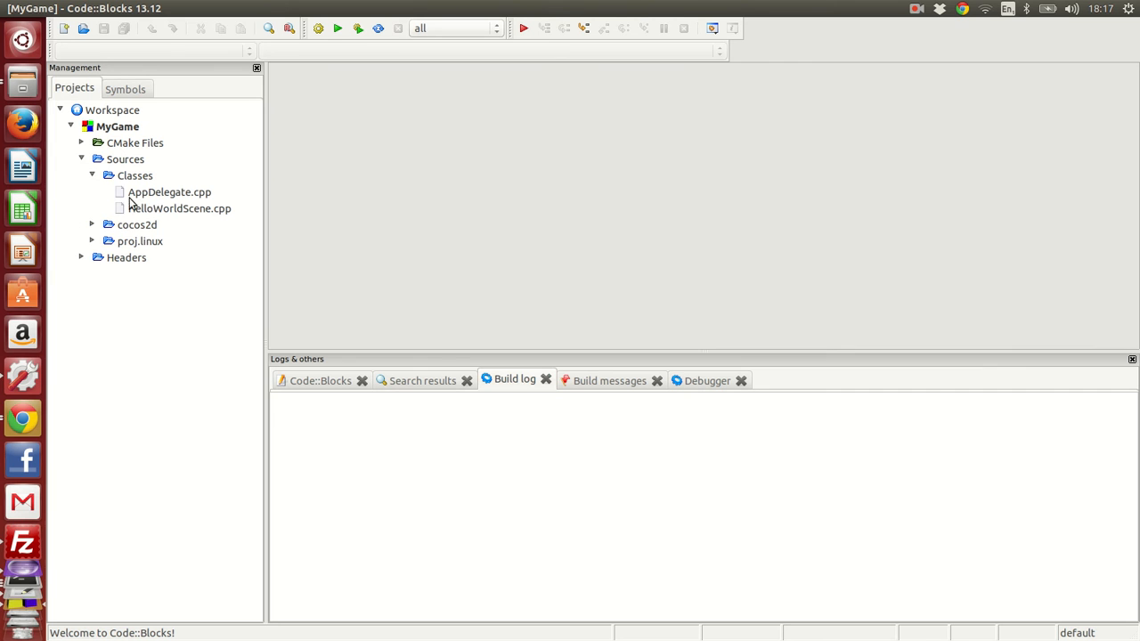
{"action": "double_click", "coordinate": [169, 193]}
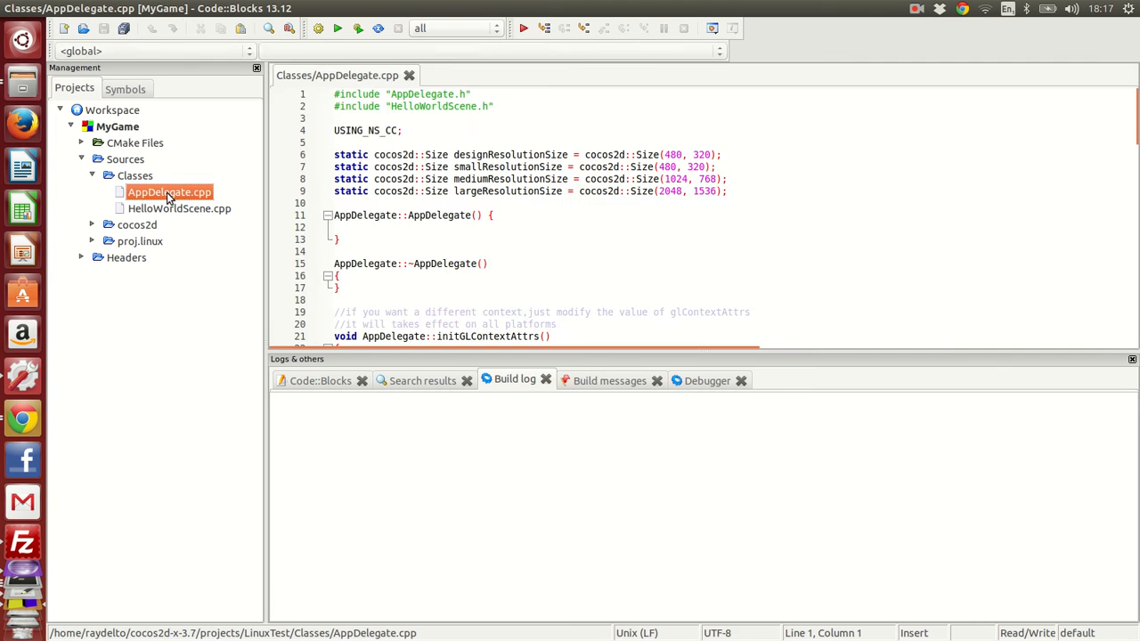
{"action": "double_click", "coordinate": [178, 207]}
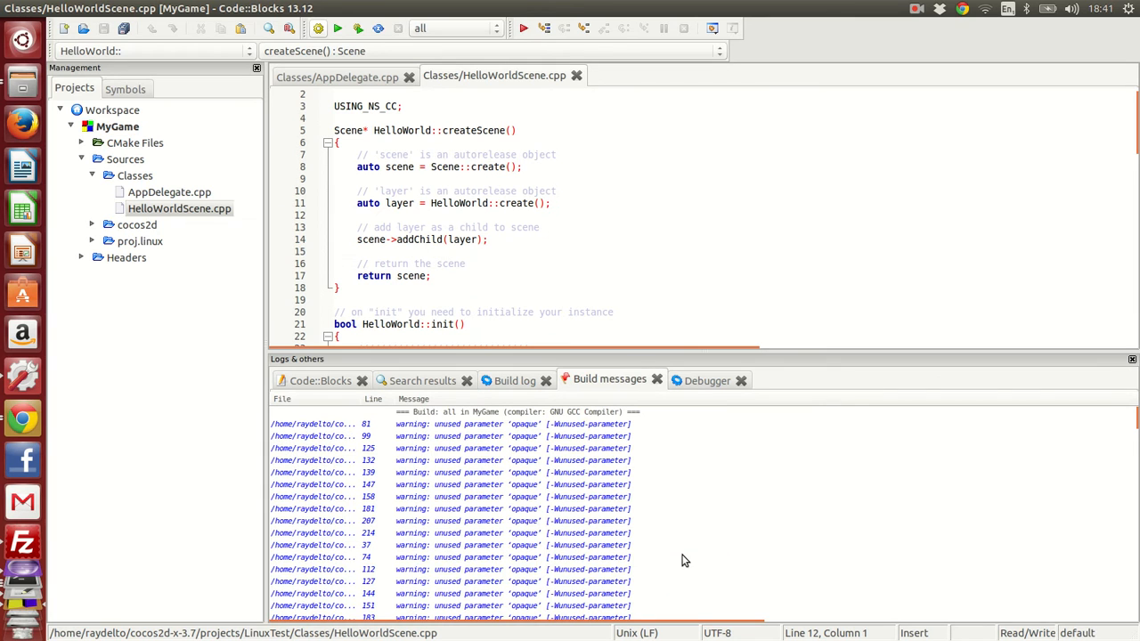
{"action": "mouse_move", "coordinate": [421, 313]}
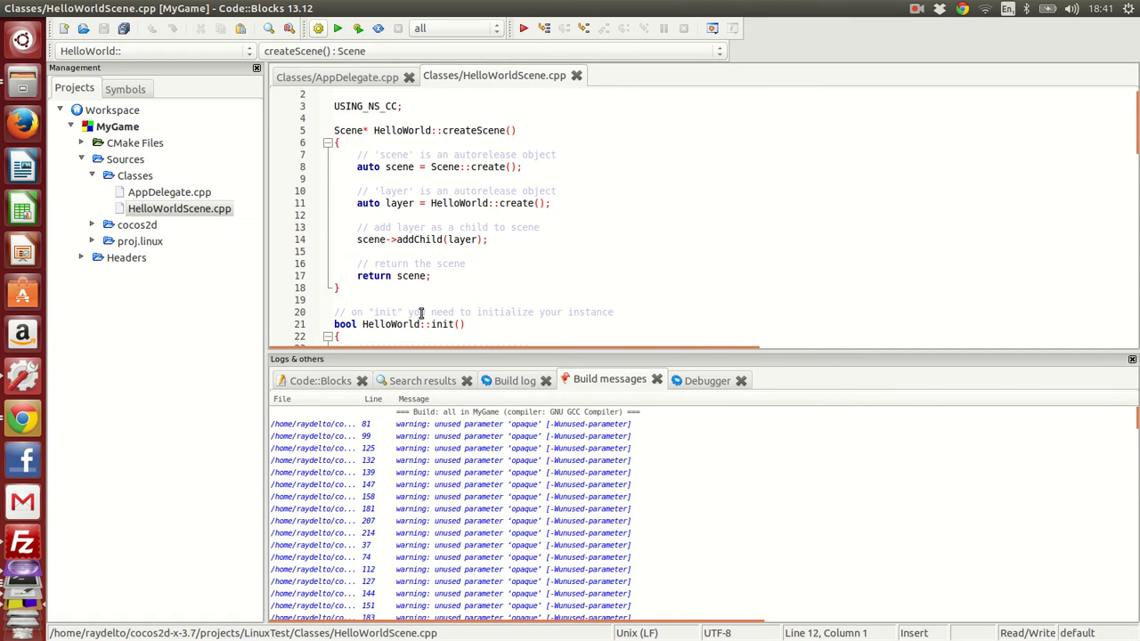
In MyGame's project properties, set the 'all' build target type to Console application.
{"action": "left_click", "coordinate": [112, 126]}
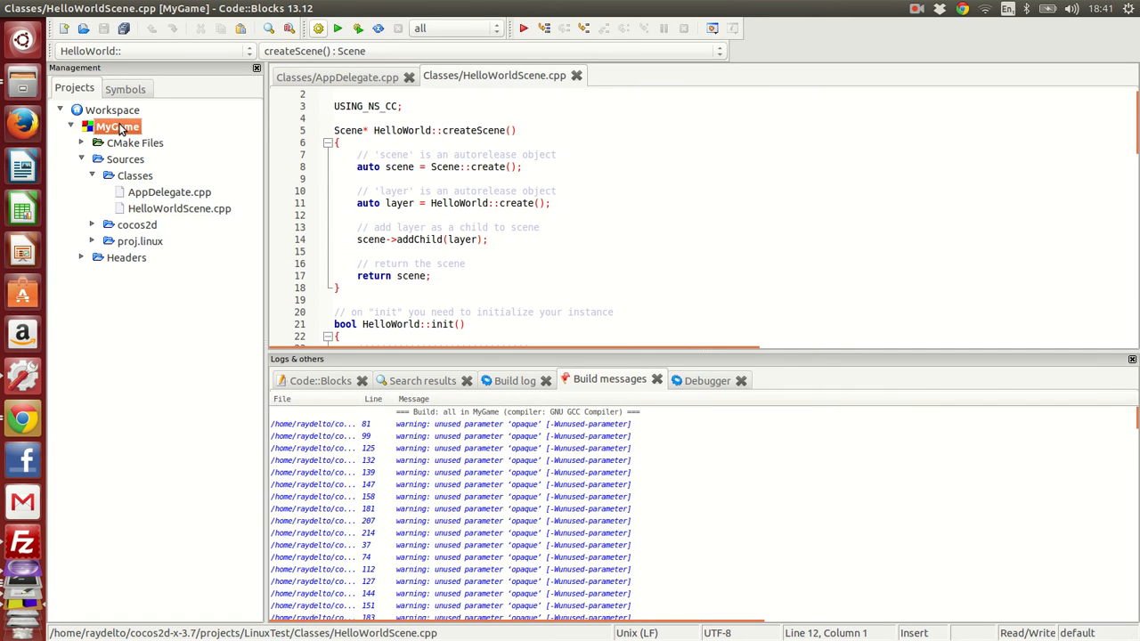
{"action": "right_click", "coordinate": [116, 126]}
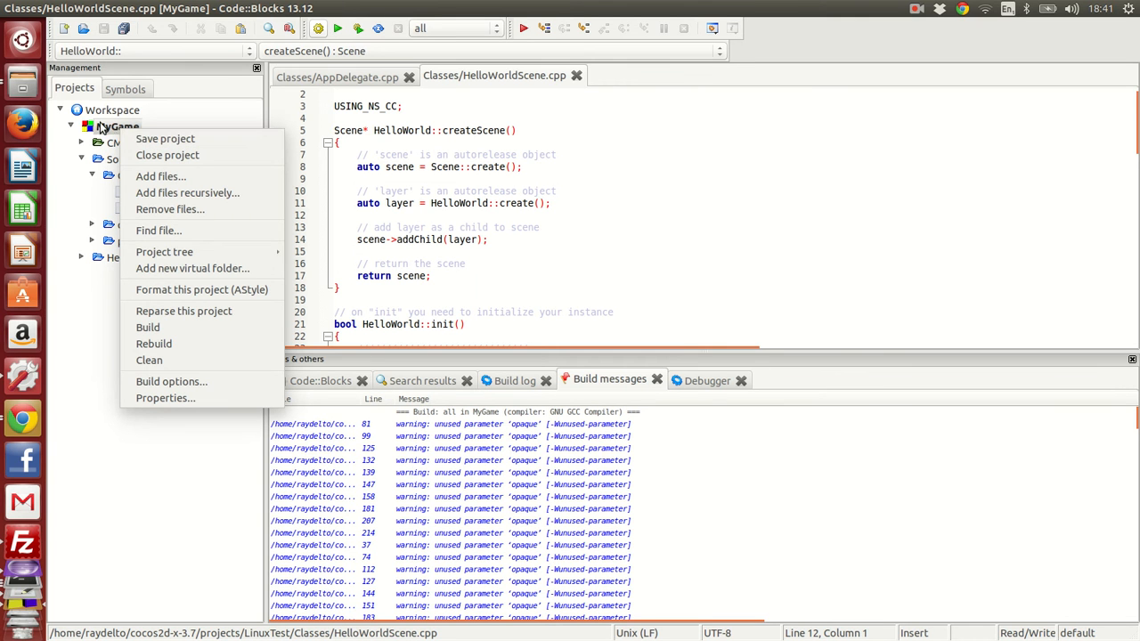
{"action": "mouse_move", "coordinate": [164, 253]}
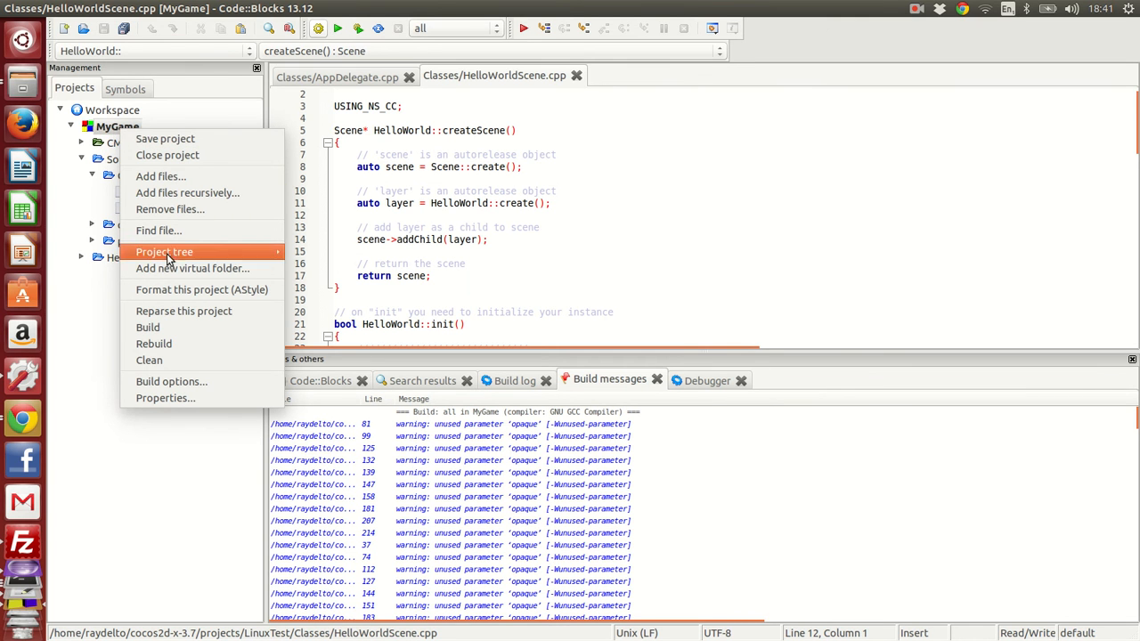
{"action": "left_click", "coordinate": [164, 399]}
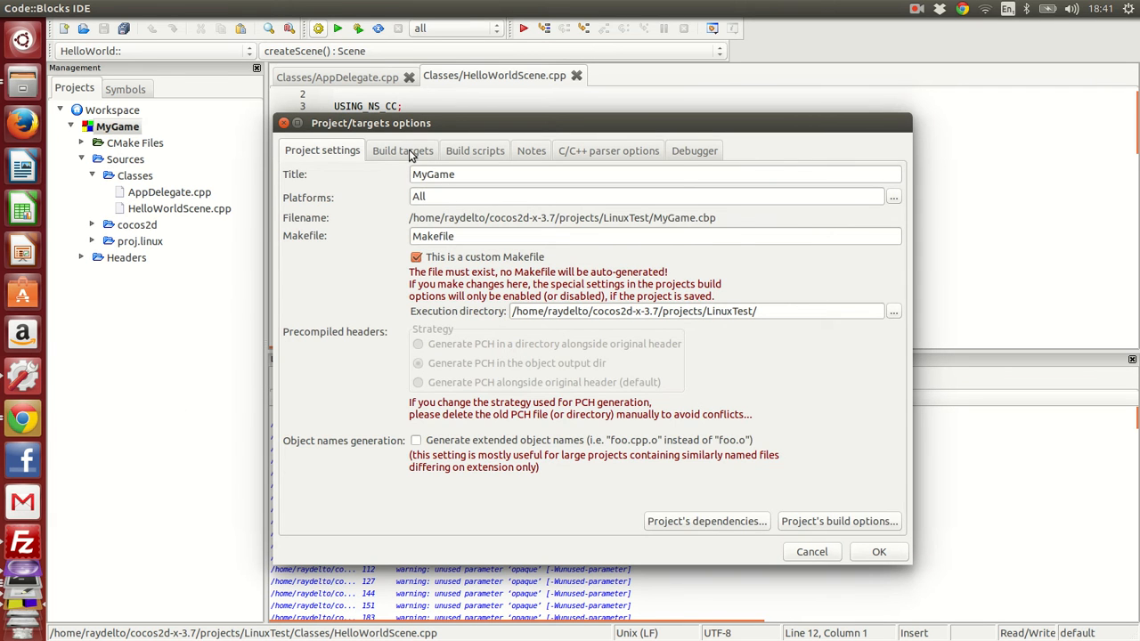
{"action": "left_click", "coordinate": [403, 150]}
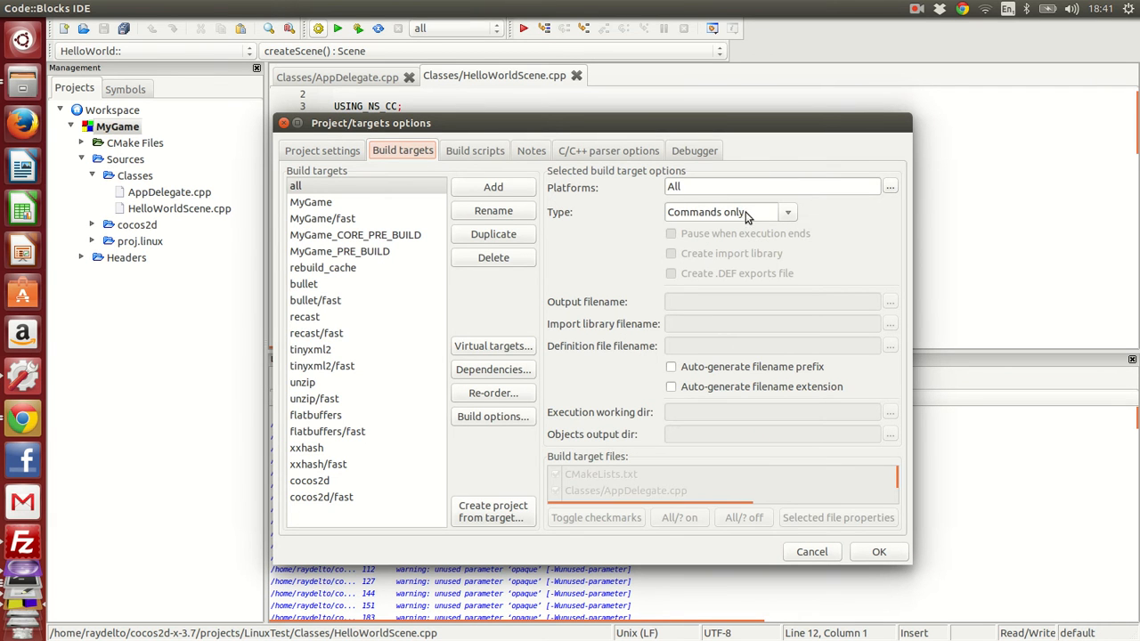
{"action": "left_click", "coordinate": [788, 212]}
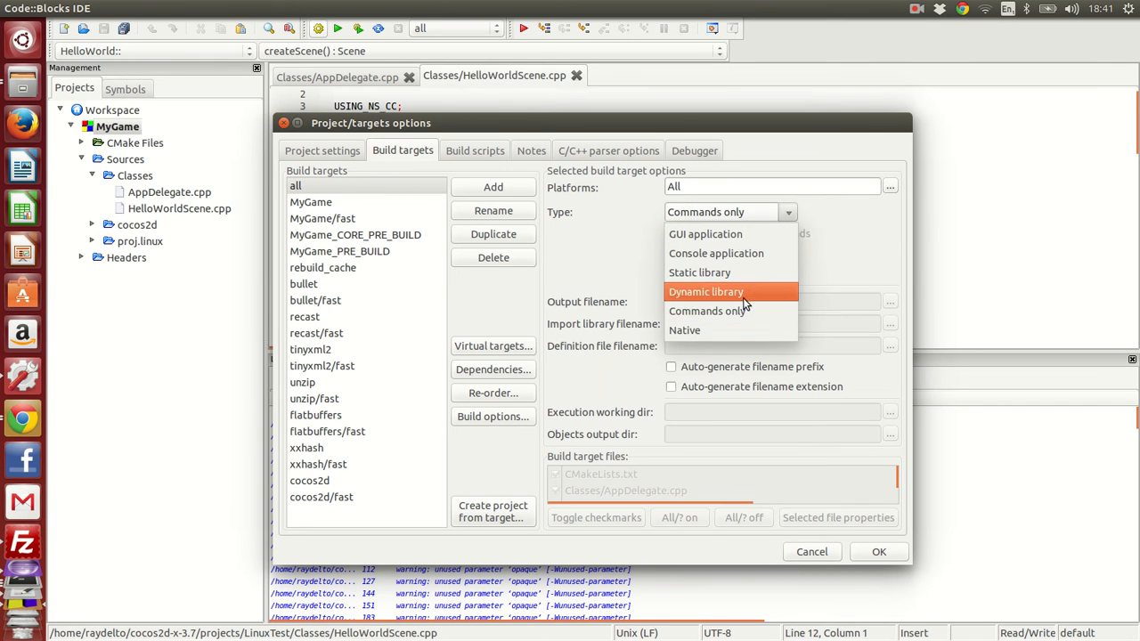
{"action": "left_click", "coordinate": [716, 253]}
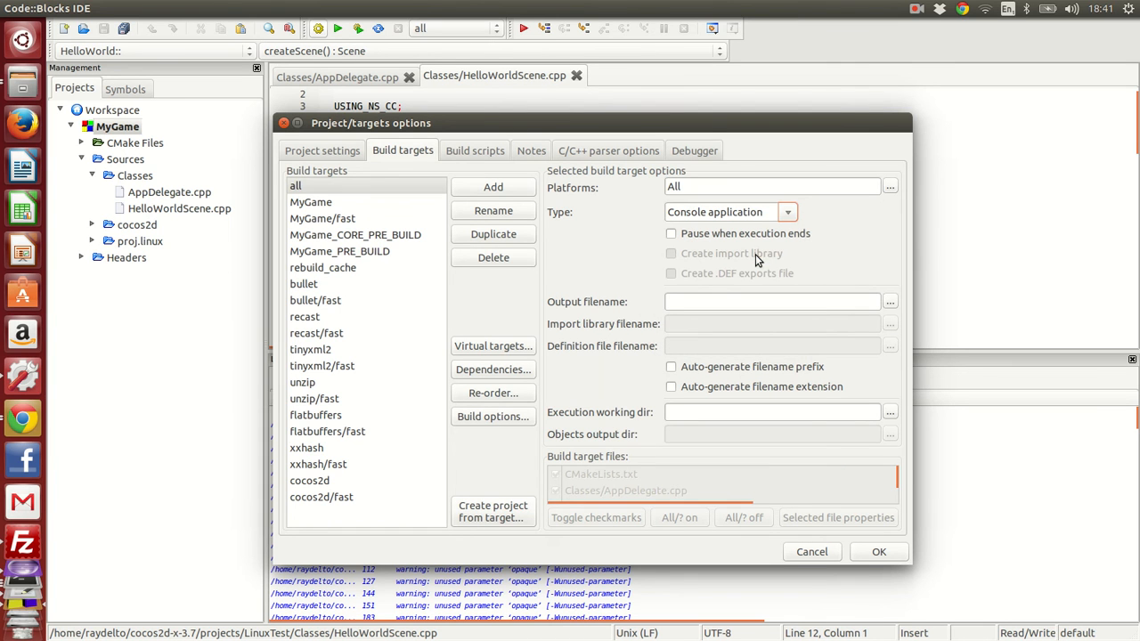
{"action": "mouse_move", "coordinate": [895, 306]}
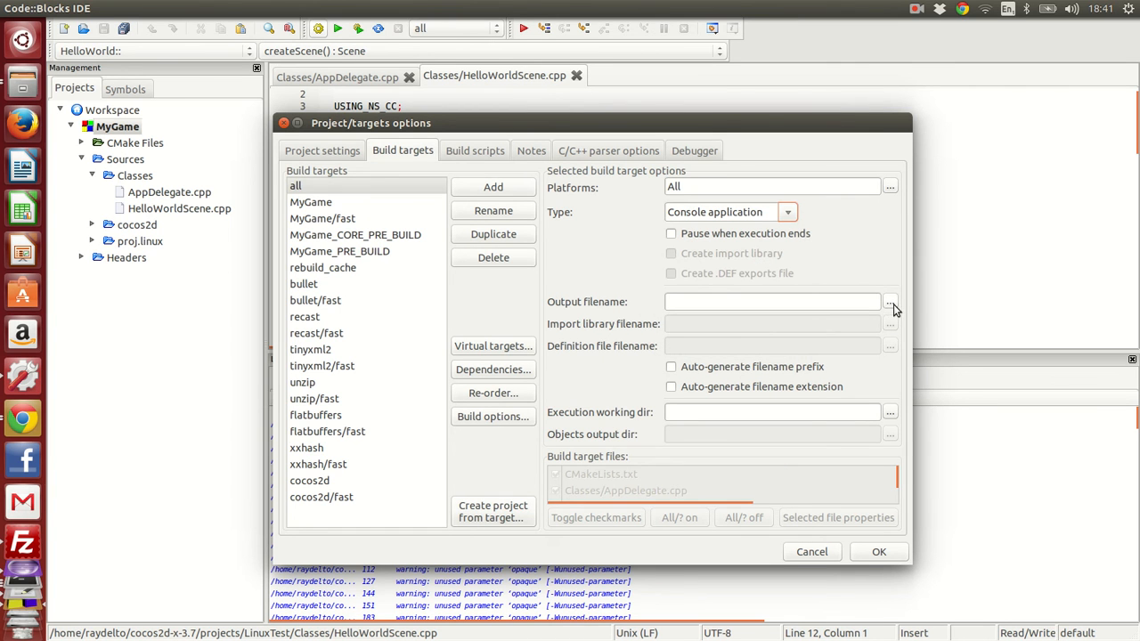
Set the target's output filename to bin/MyGame, confirming the replace, and apply the settings.
{"action": "left_click", "coordinate": [891, 301]}
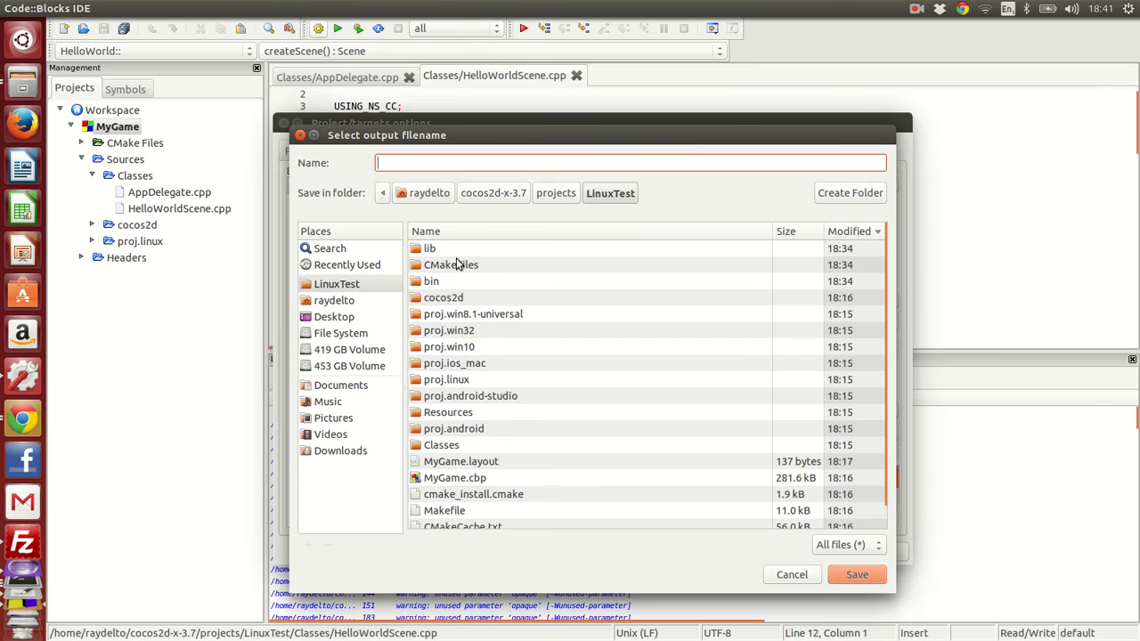
{"action": "double_click", "coordinate": [434, 282]}
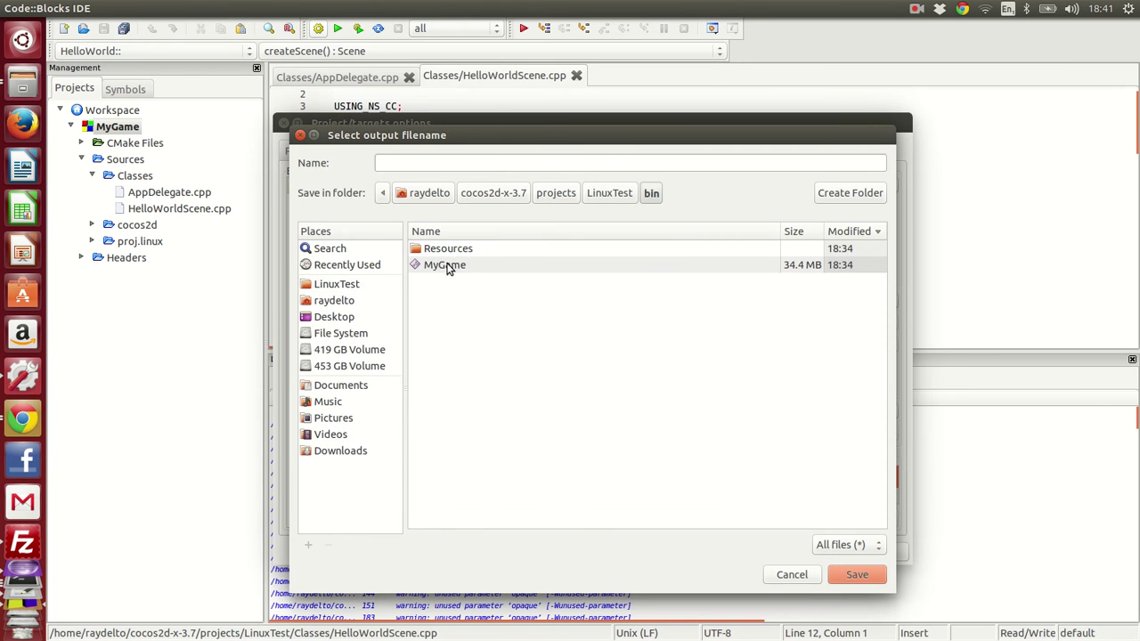
{"action": "left_click", "coordinate": [855, 574]}
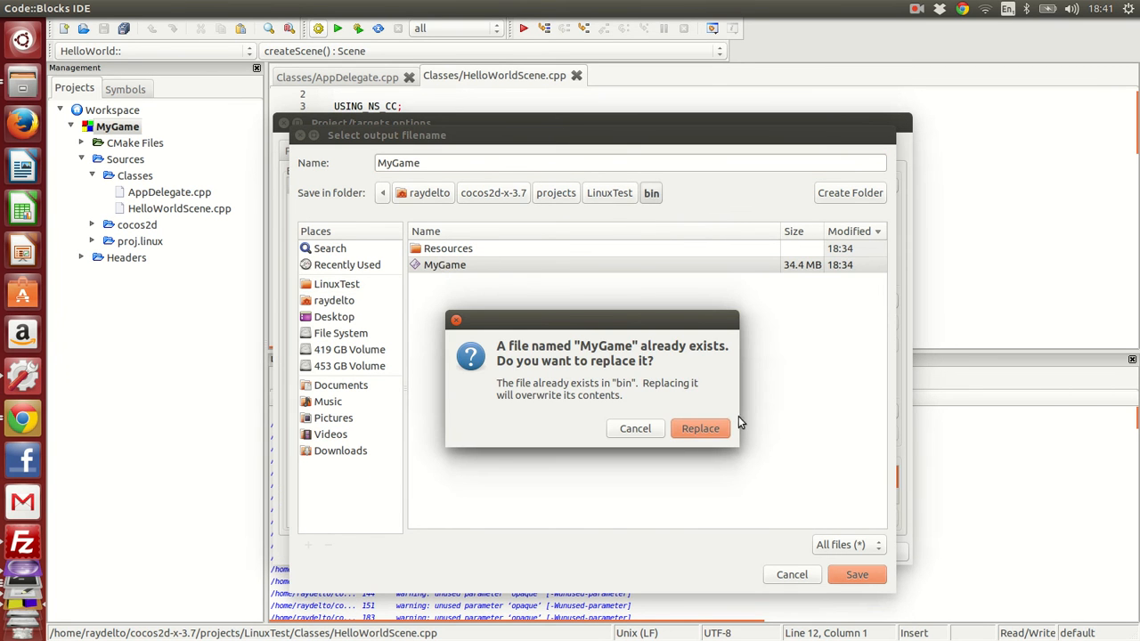
{"action": "left_click", "coordinate": [700, 427]}
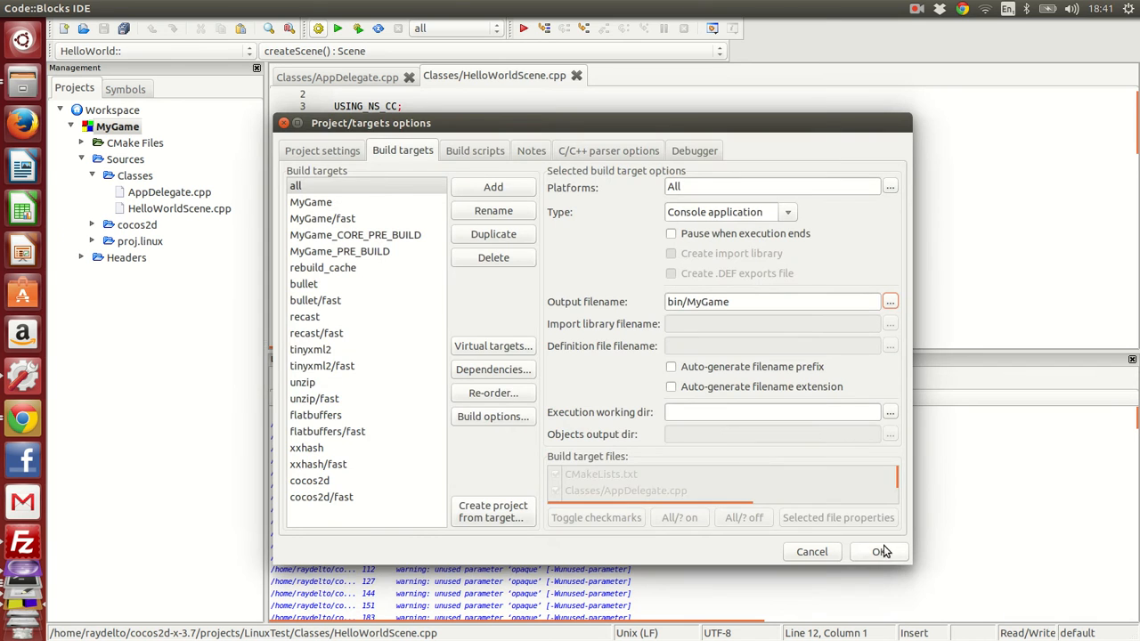
{"action": "left_click", "coordinate": [880, 552]}
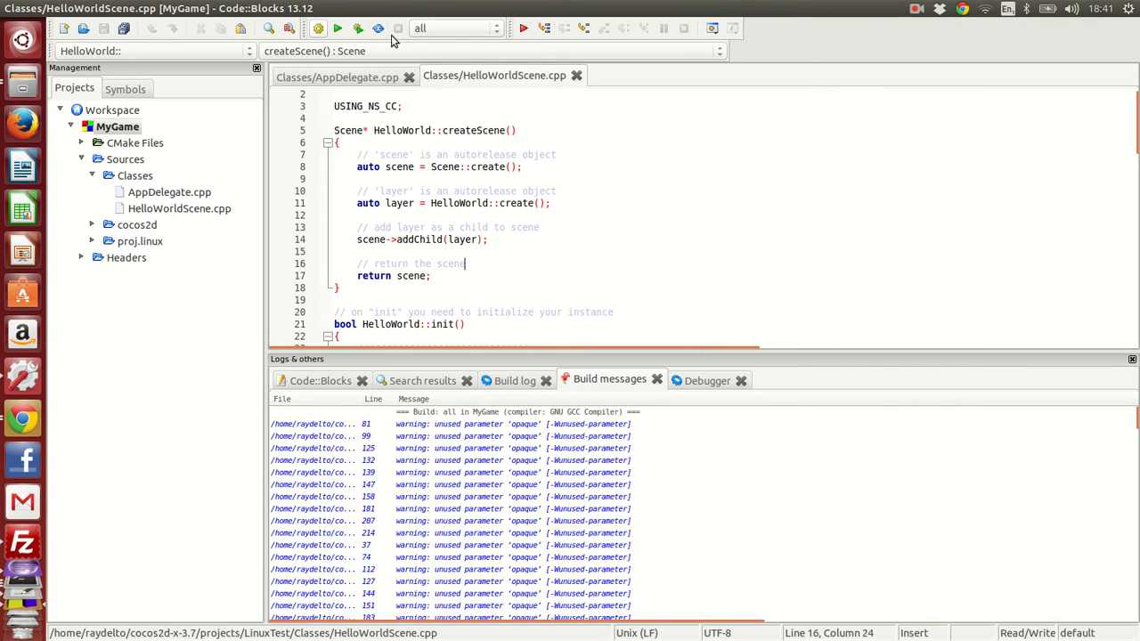
Build and run MyGame to show the Hello World scene.
{"action": "left_click", "coordinate": [353, 28]}
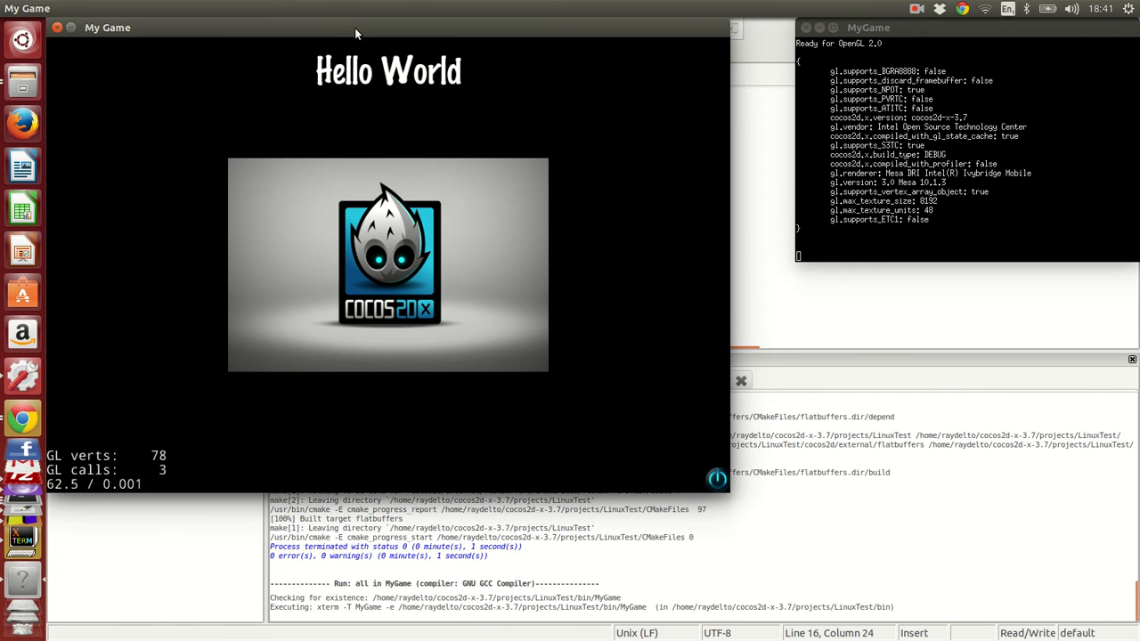
{"action": "mouse_move", "coordinate": [426, 134]}
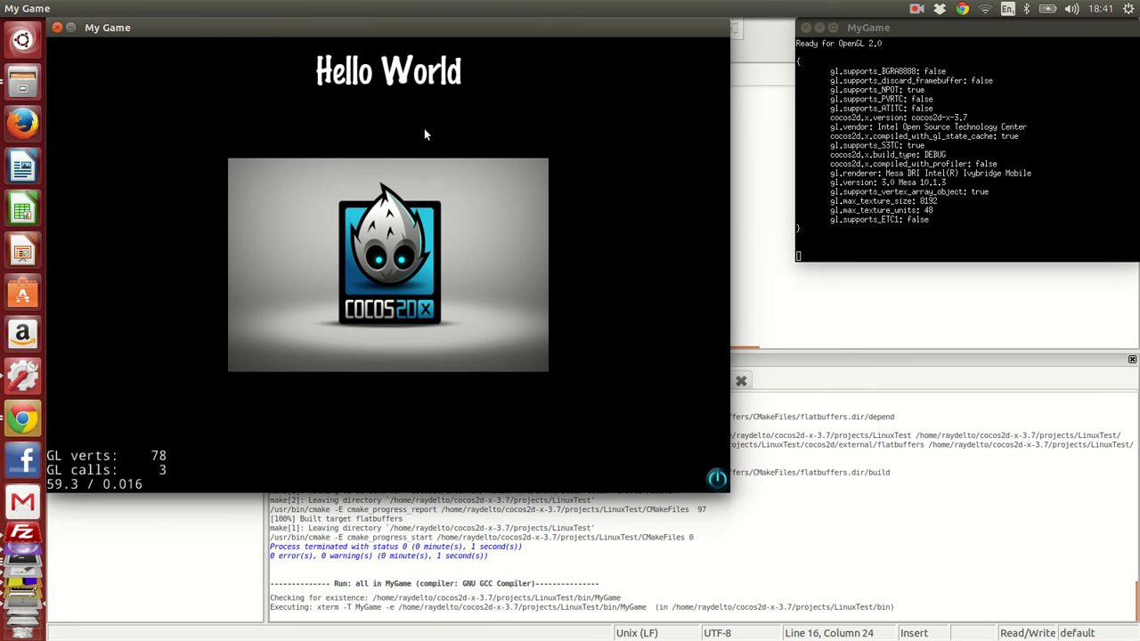
{"action": "mouse_move", "coordinate": [554, 228]}
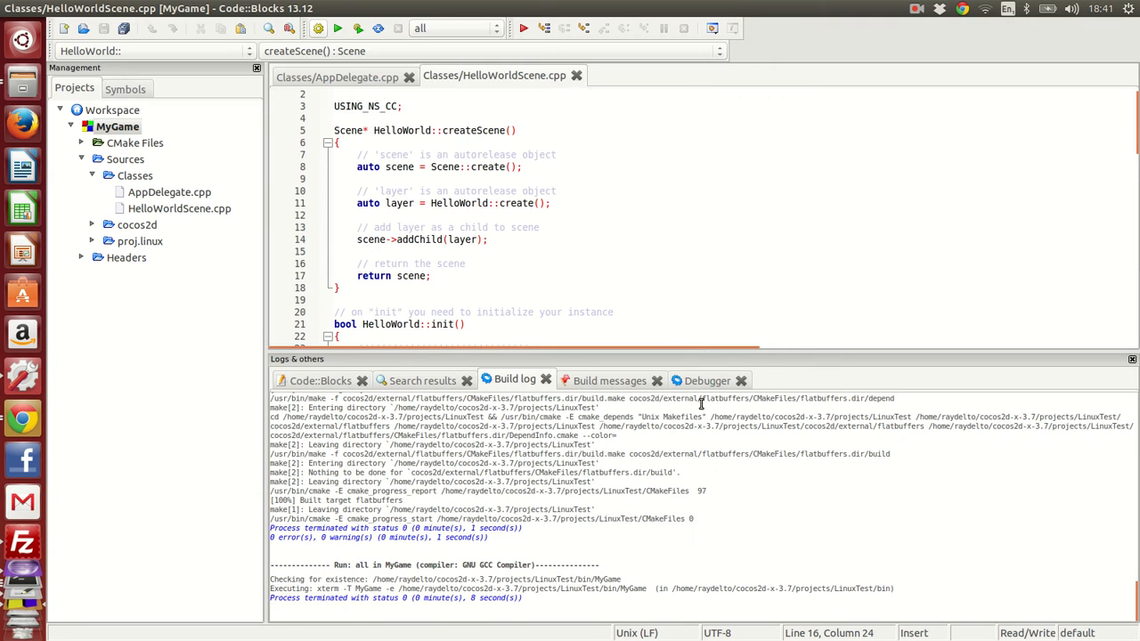
Review AppDelegate.cpp, then bring up HelloWorldScene.cpp's createWithTTF label code.
{"action": "left_click", "coordinate": [345, 75]}
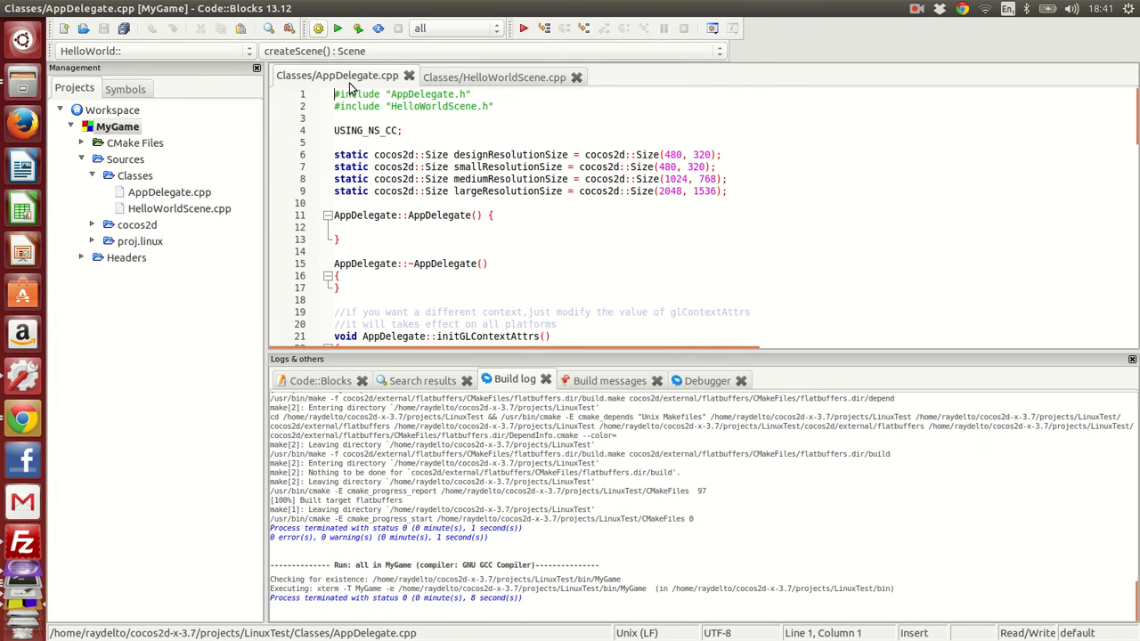
{"action": "scroll", "scroll_direction": "down", "scroll_amount": 3}
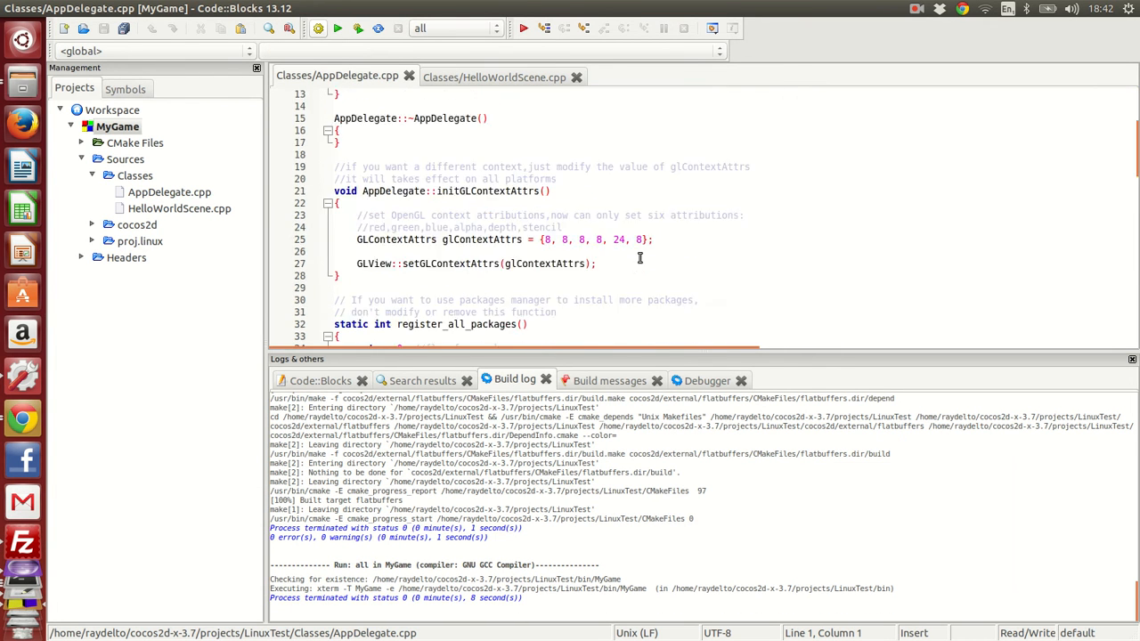
{"action": "scroll", "scroll_direction": "down", "scroll_amount": 3}
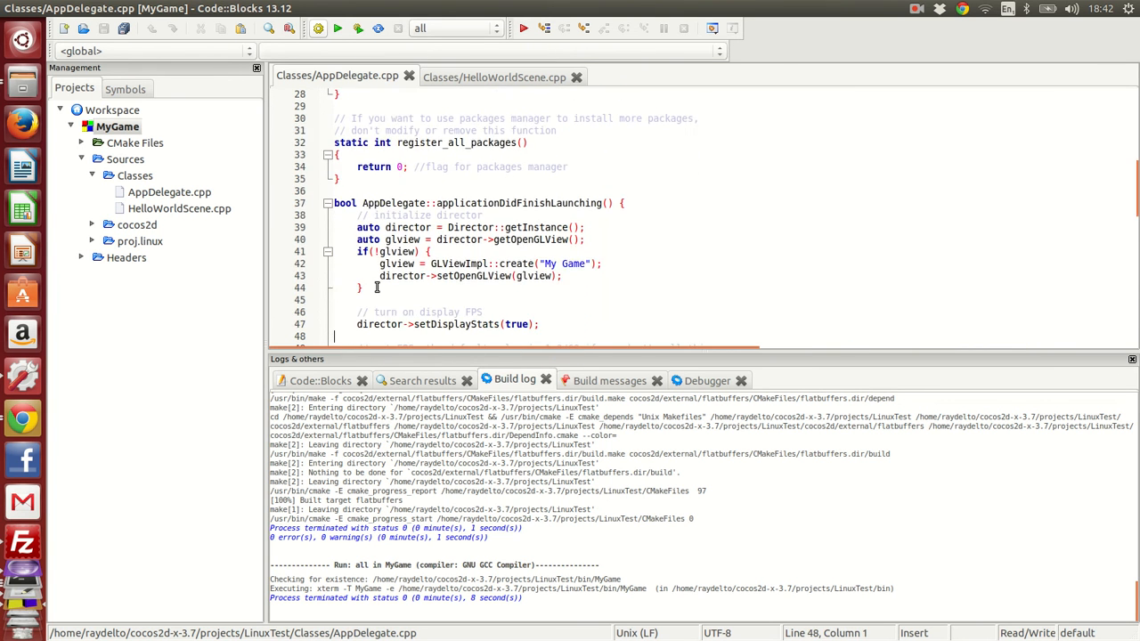
{"action": "left_click", "coordinate": [495, 77]}
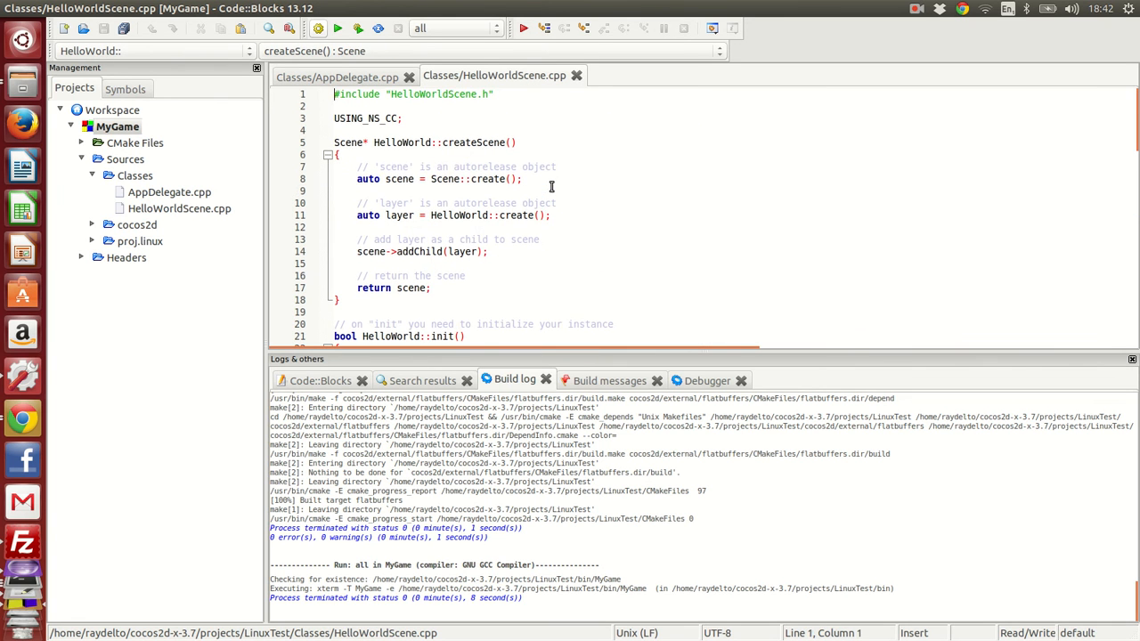
Replace 'World' with 'Linux' in the label text and save HelloWorldScene.cpp.
{"action": "scroll", "scroll_direction": "down", "scroll_amount": 3}
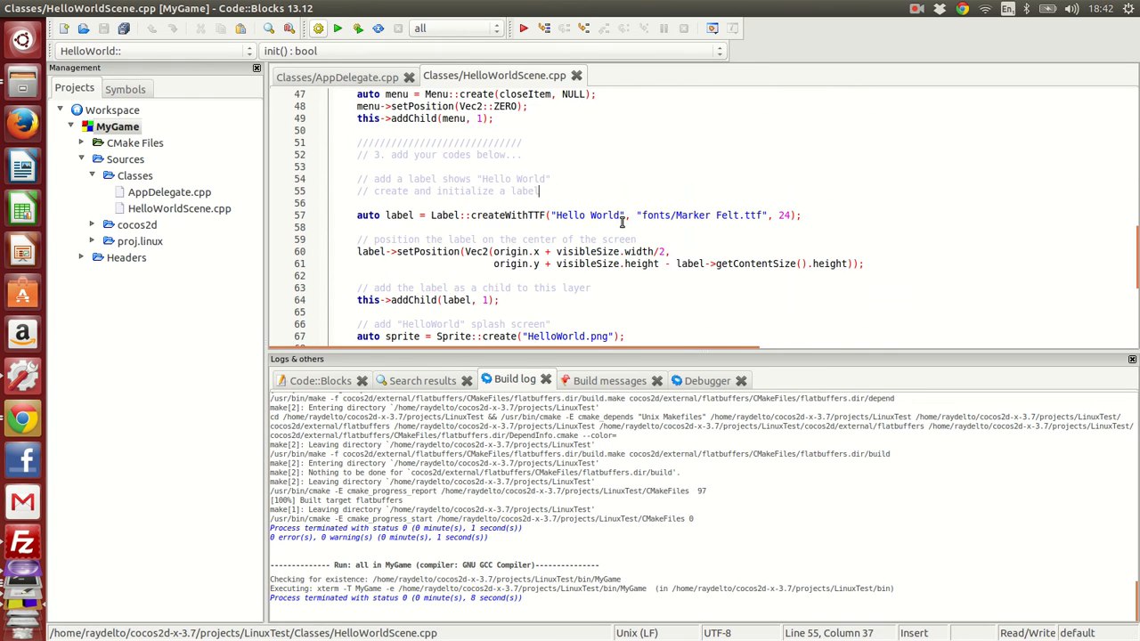
{"action": "double_click", "coordinate": [572, 215]}
{"action": "type", "text": "Linux"}
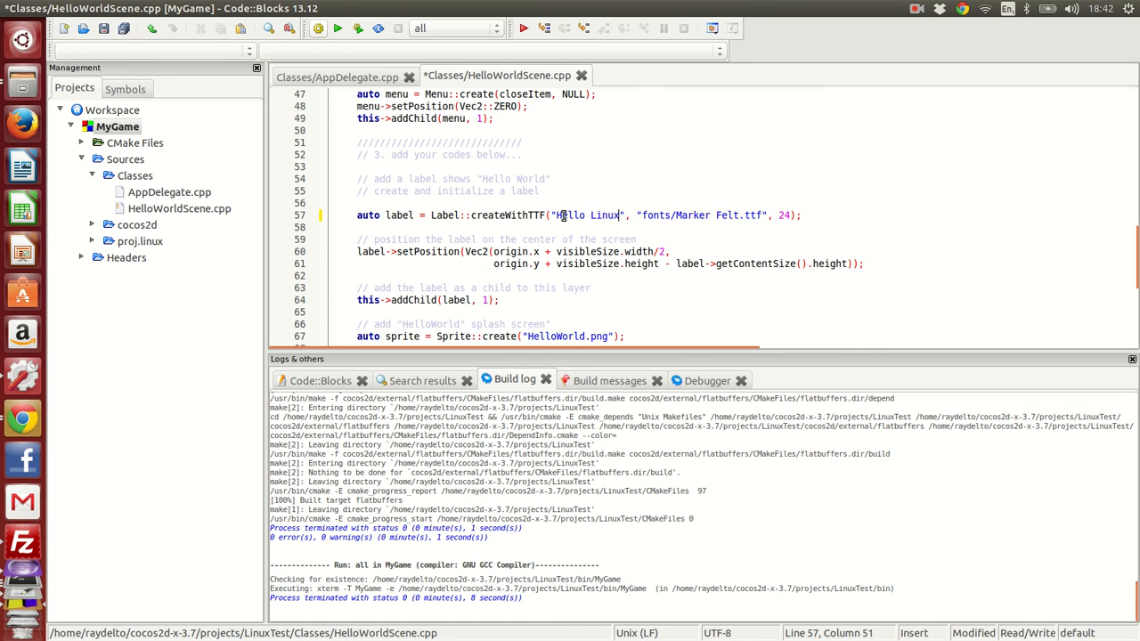
{"action": "key", "text": "ctrl+s"}
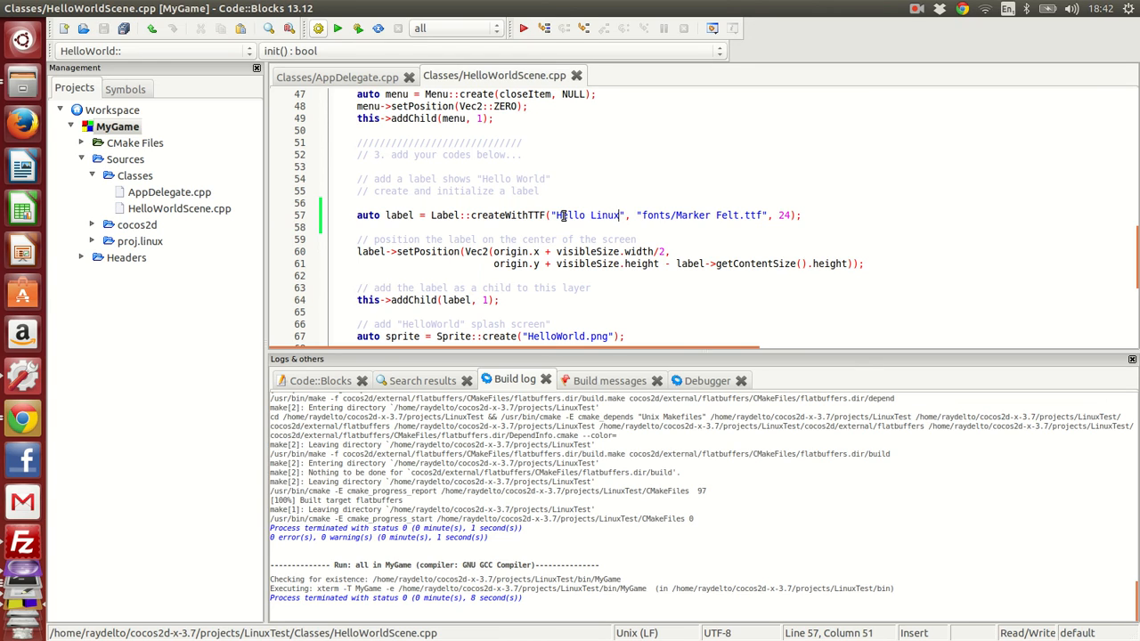
{"action": "left_click", "coordinate": [337, 28]}
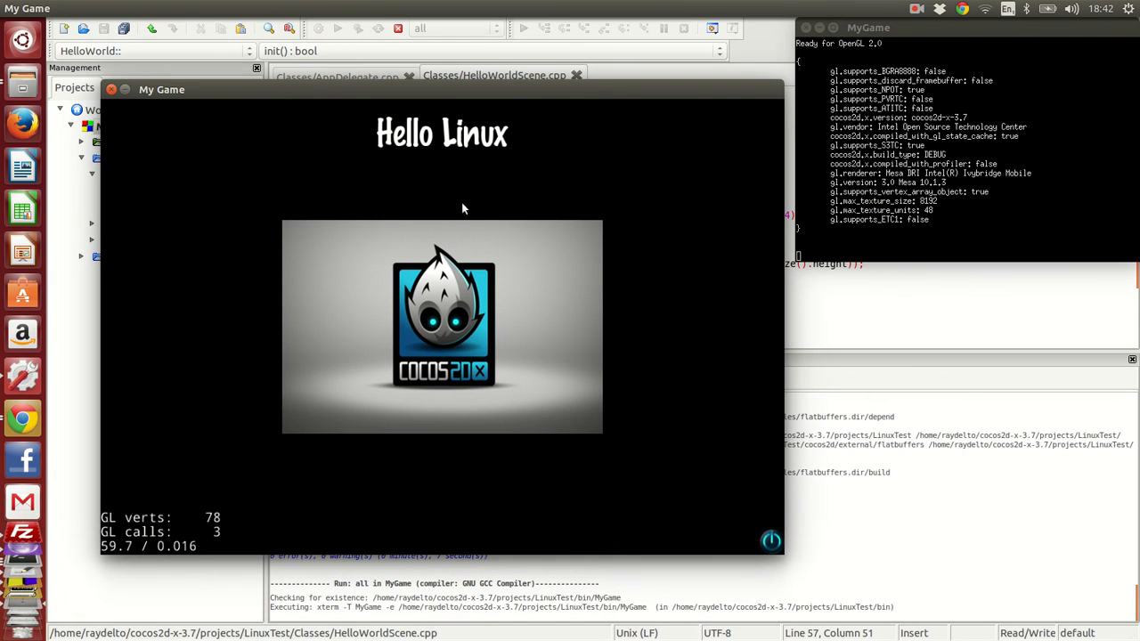
{"action": "mouse_move", "coordinate": [445, 301]}
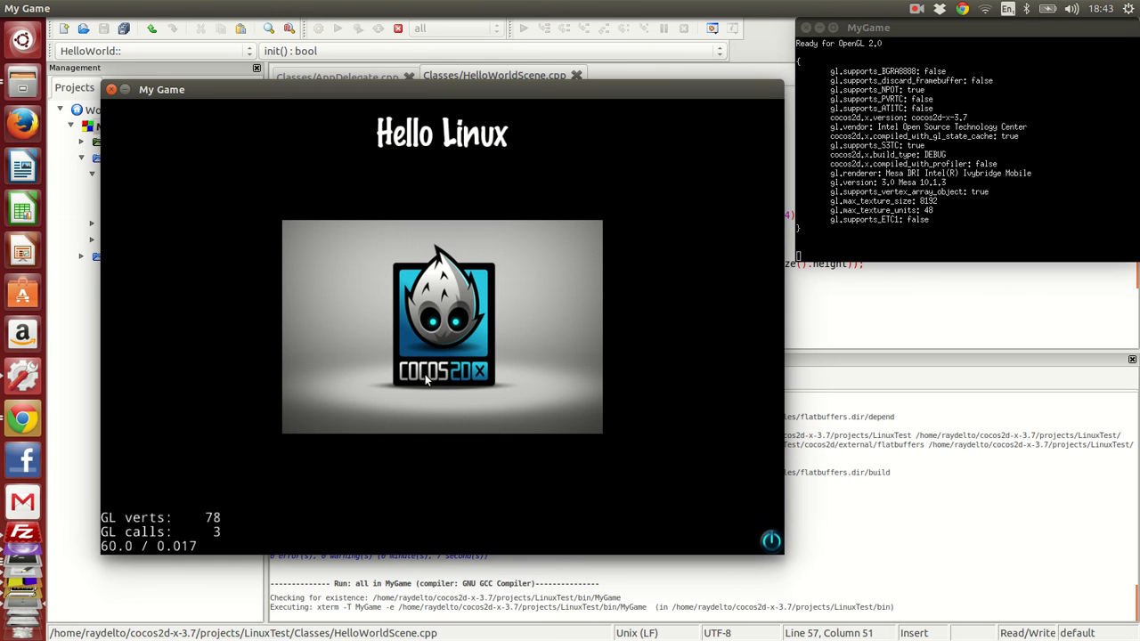
{"action": "mouse_move", "coordinate": [105, 111]}
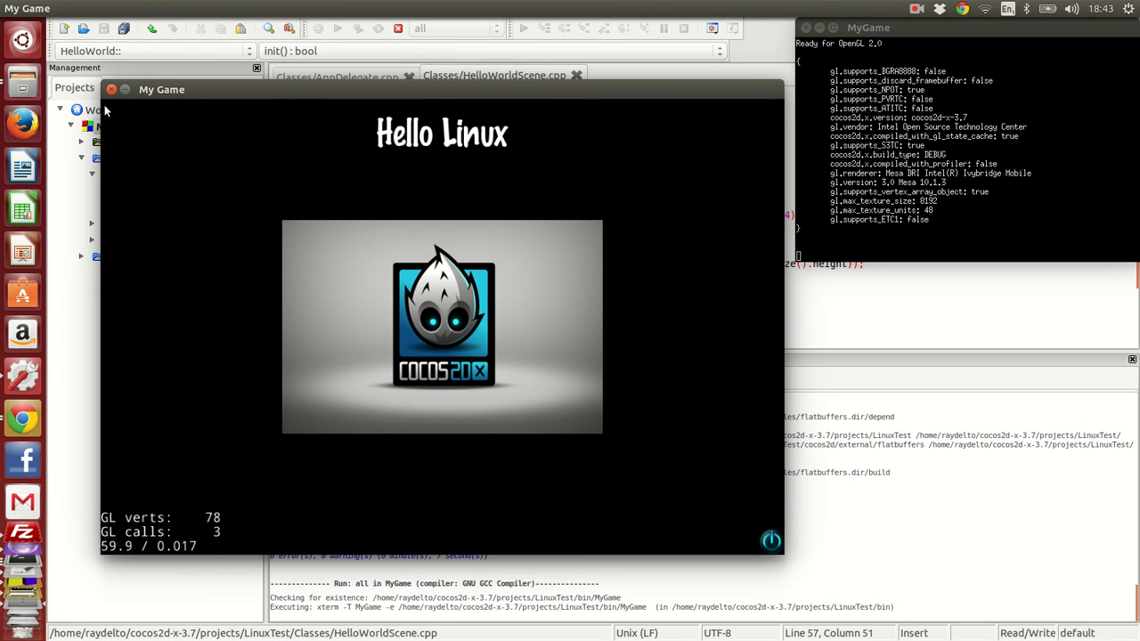
{"action": "mouse_move", "coordinate": [192, 145]}
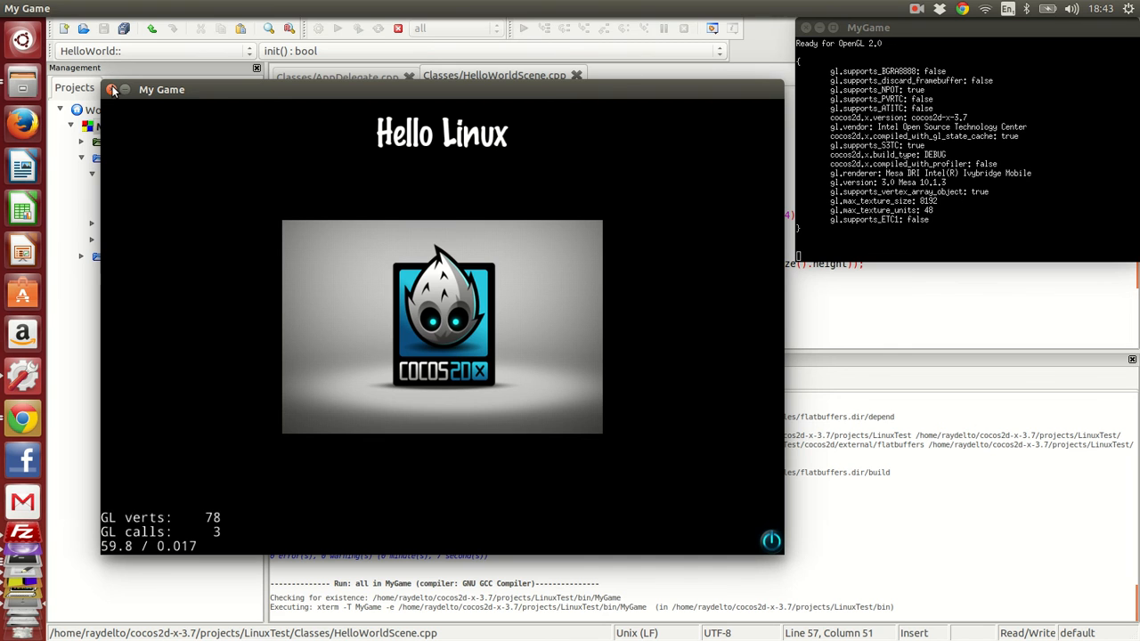
{"action": "left_click", "coordinate": [114, 89]}
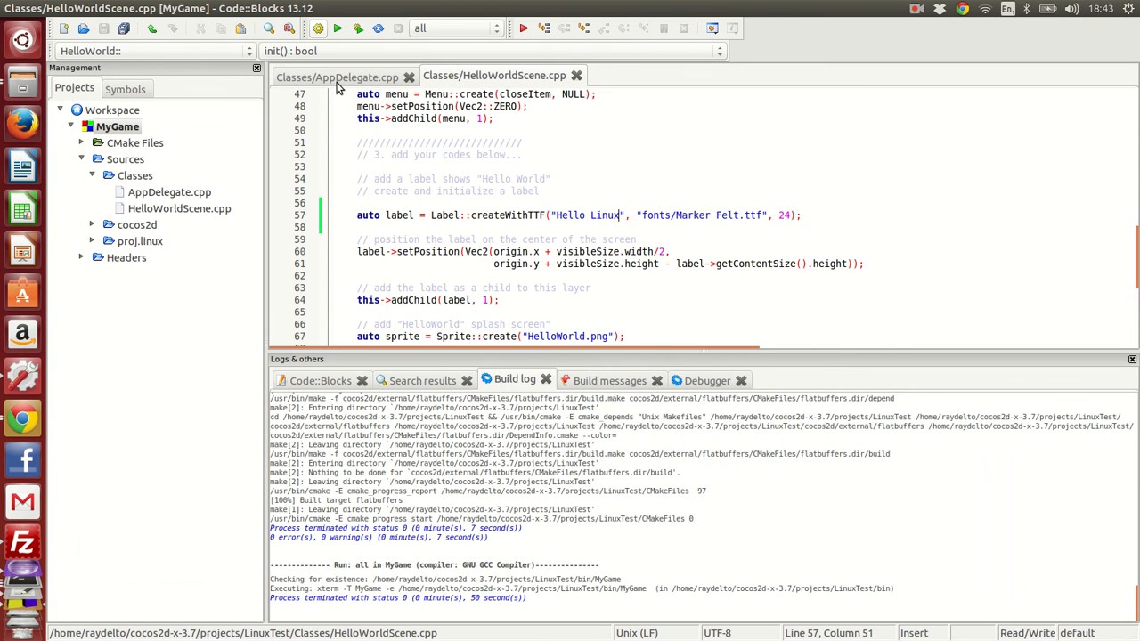
In AppDelegate.cpp, add glview->setFrameSize(320, 480); after the GLViewImpl::create call.
{"action": "left_click", "coordinate": [350, 75]}
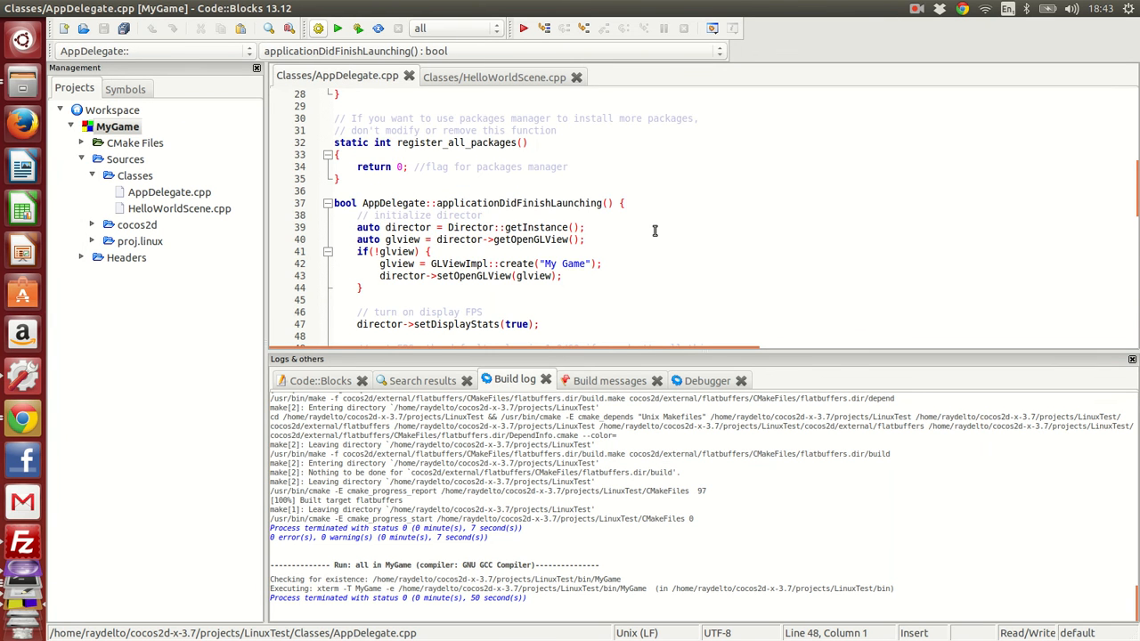
{"action": "scroll", "scroll_direction": "down", "scroll_amount": 3}
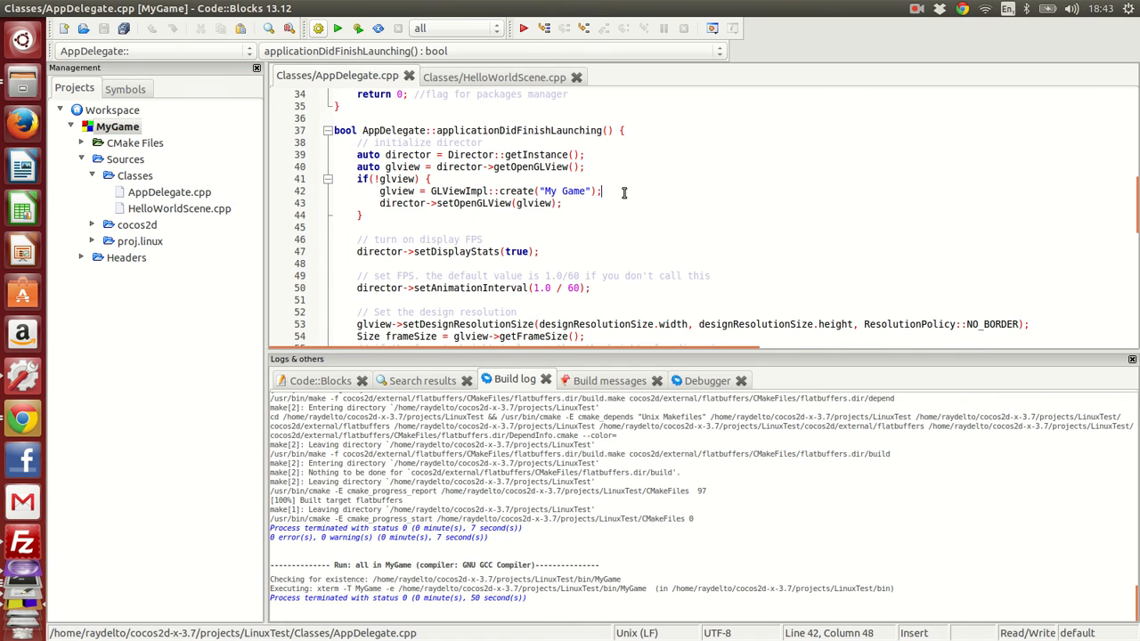
{"action": "type", "text": "fl"}
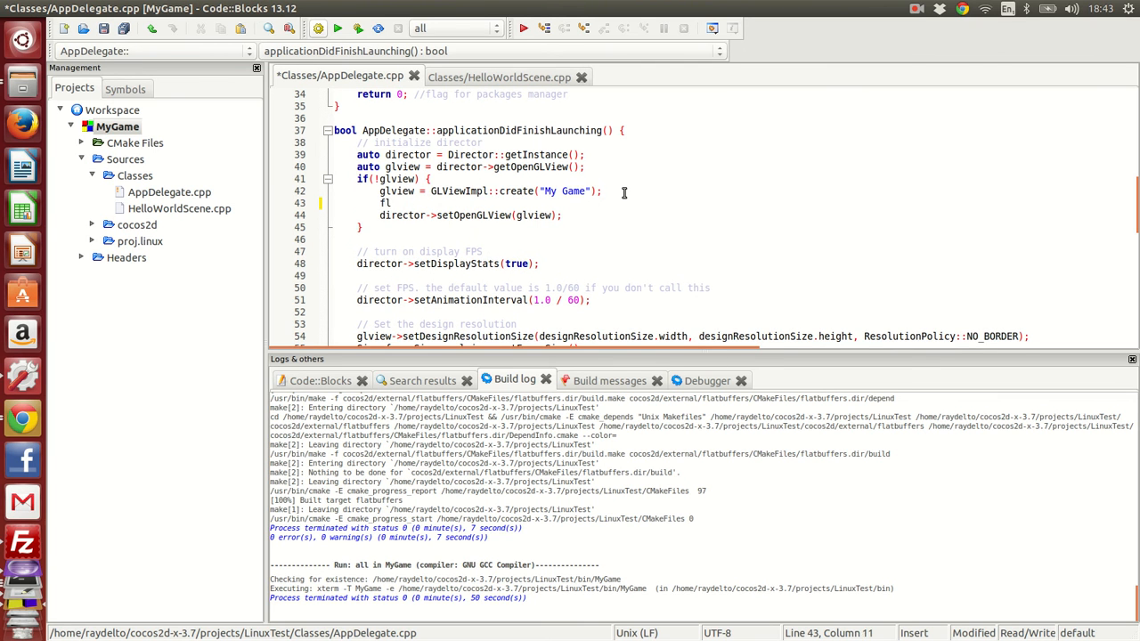
{"action": "key", "text": "BackSpace"}
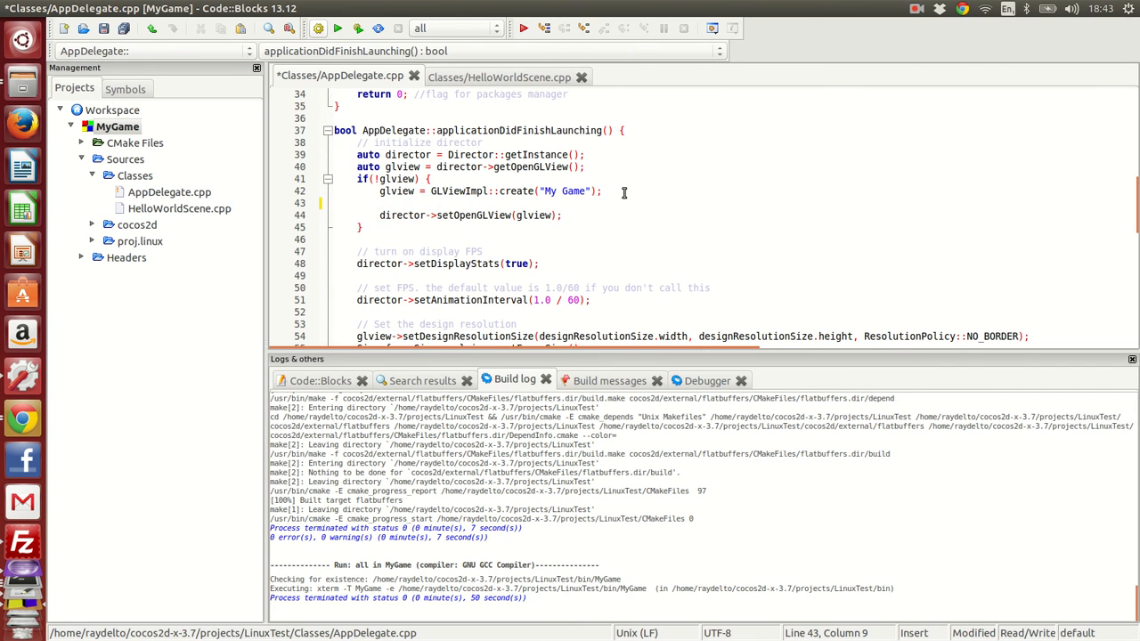
{"action": "type", "text": "gl"}
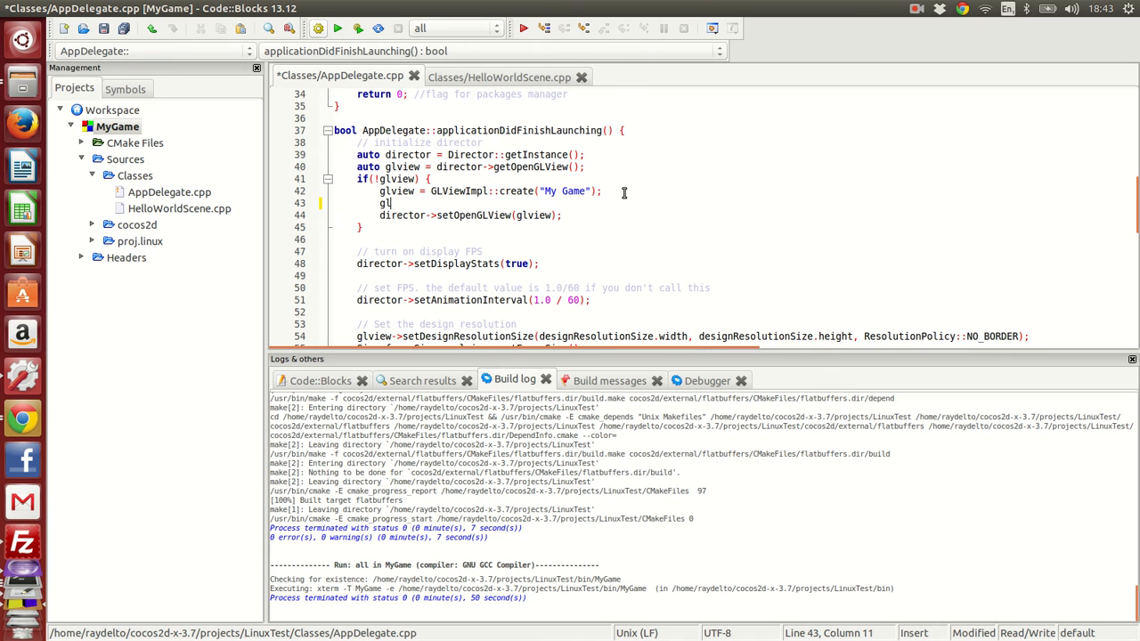
{"action": "type", "text": "iew -> se"}
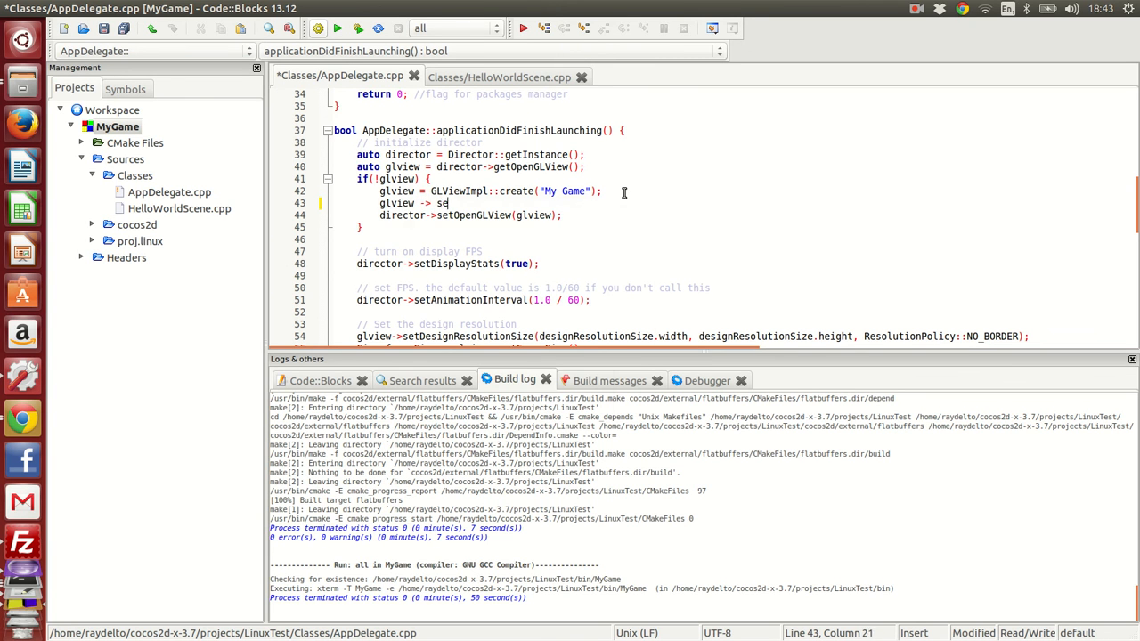
{"action": "type", "text": "tFrame"}
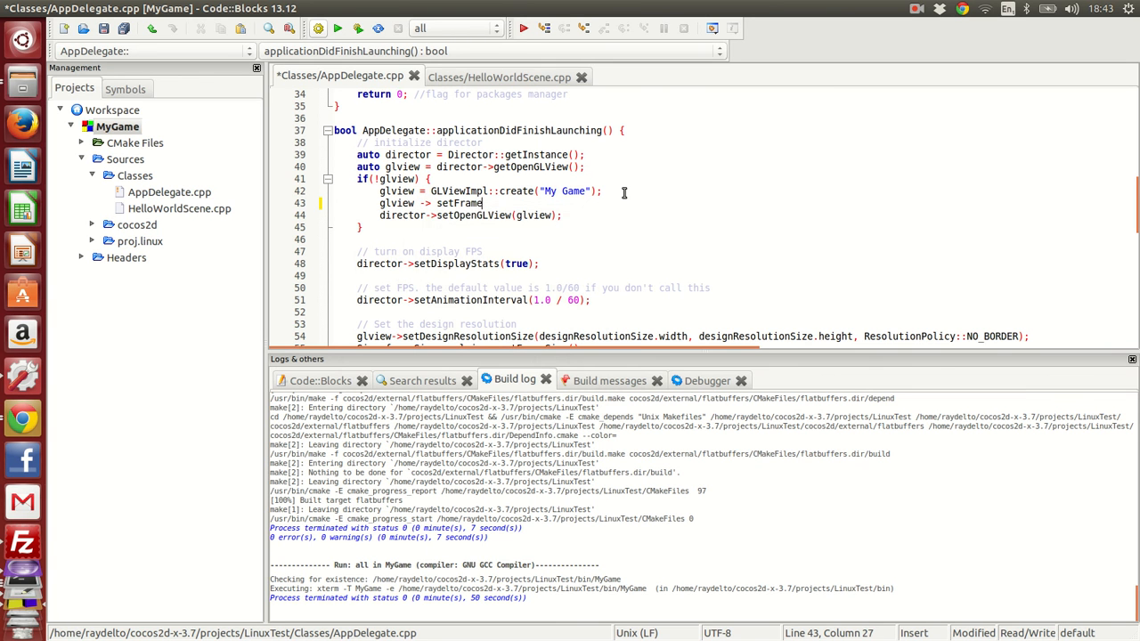
{"action": "type", "text": "Size(32)"}
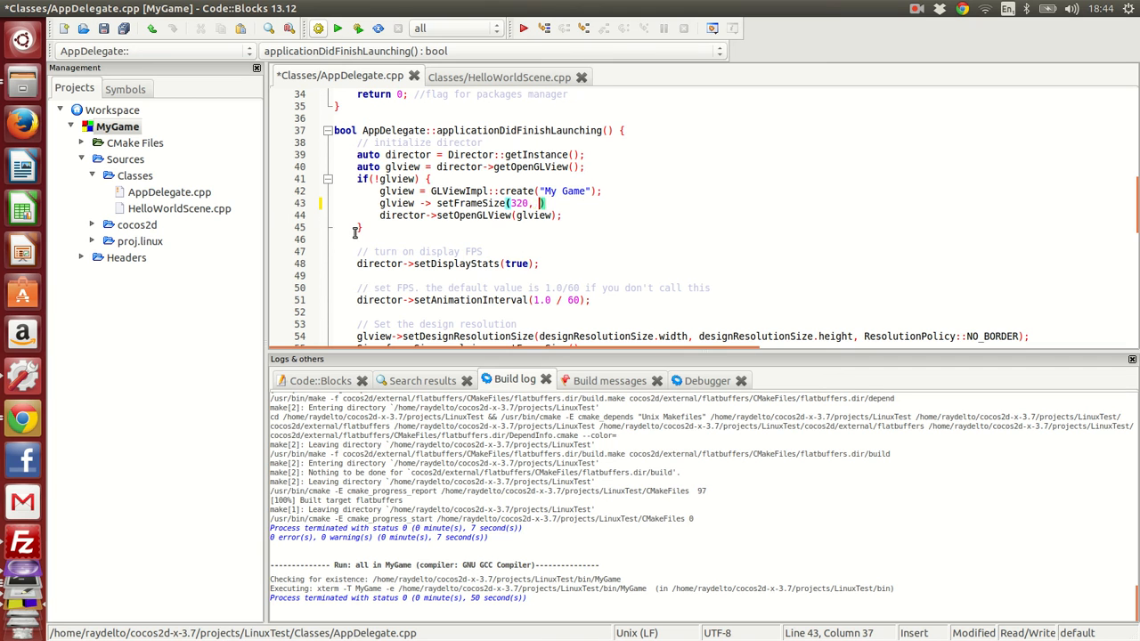
{"action": "type", "text": "480"}
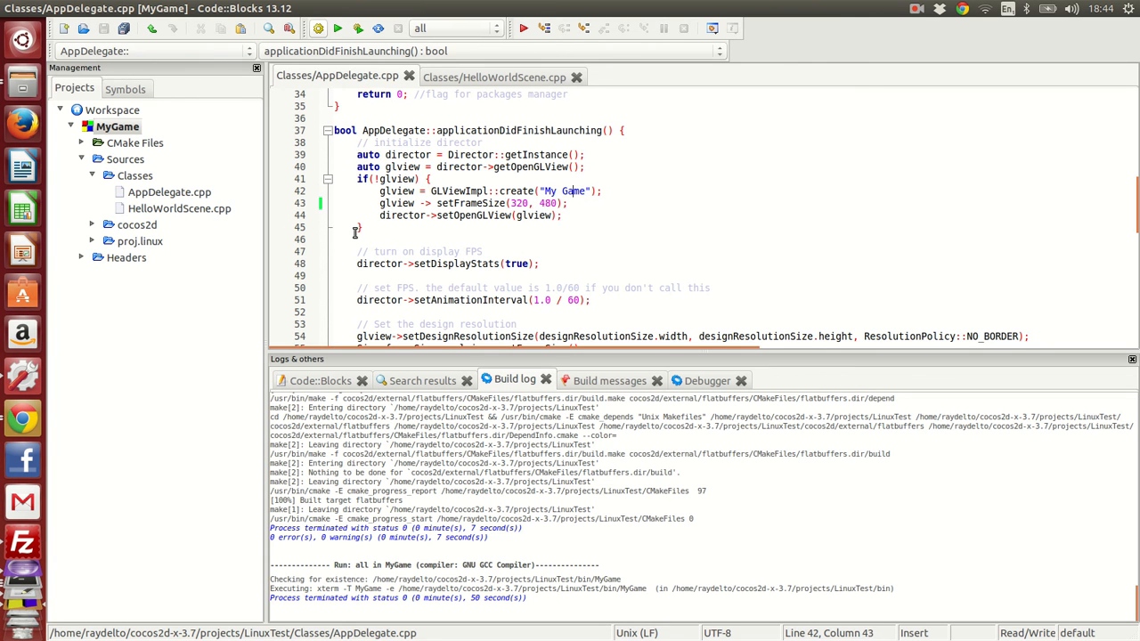
Retitle the window from 'My Game' to 'Linux Game' and build and run the project.
{"action": "double_click", "coordinate": [569, 189]}
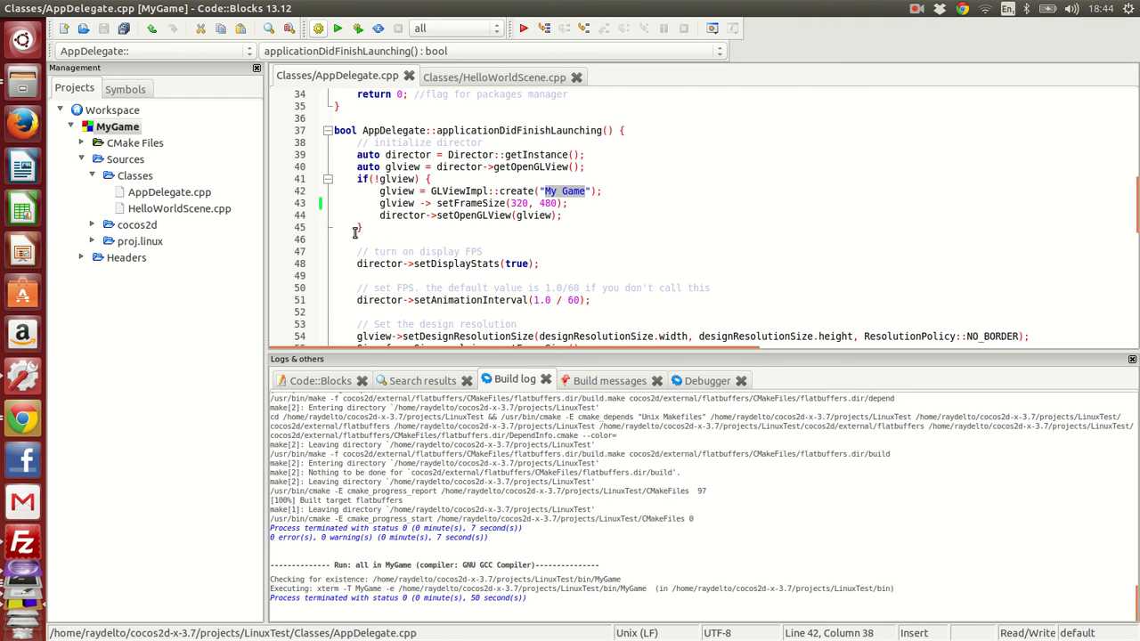
{"action": "type", "text": "Linux"}
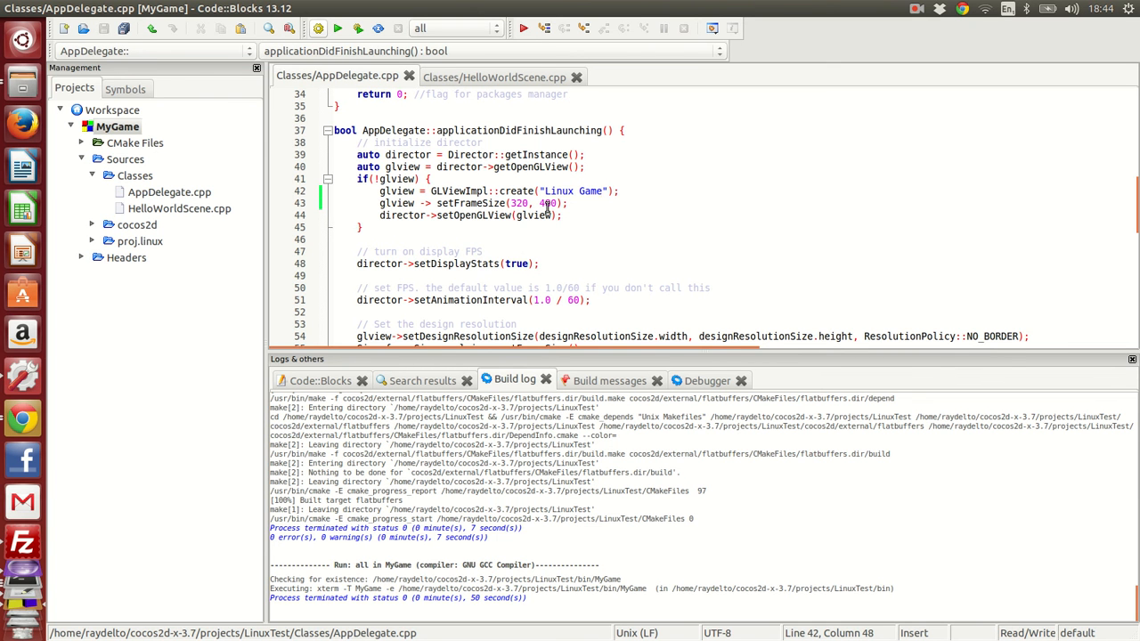
{"action": "left_click", "coordinate": [355, 29]}
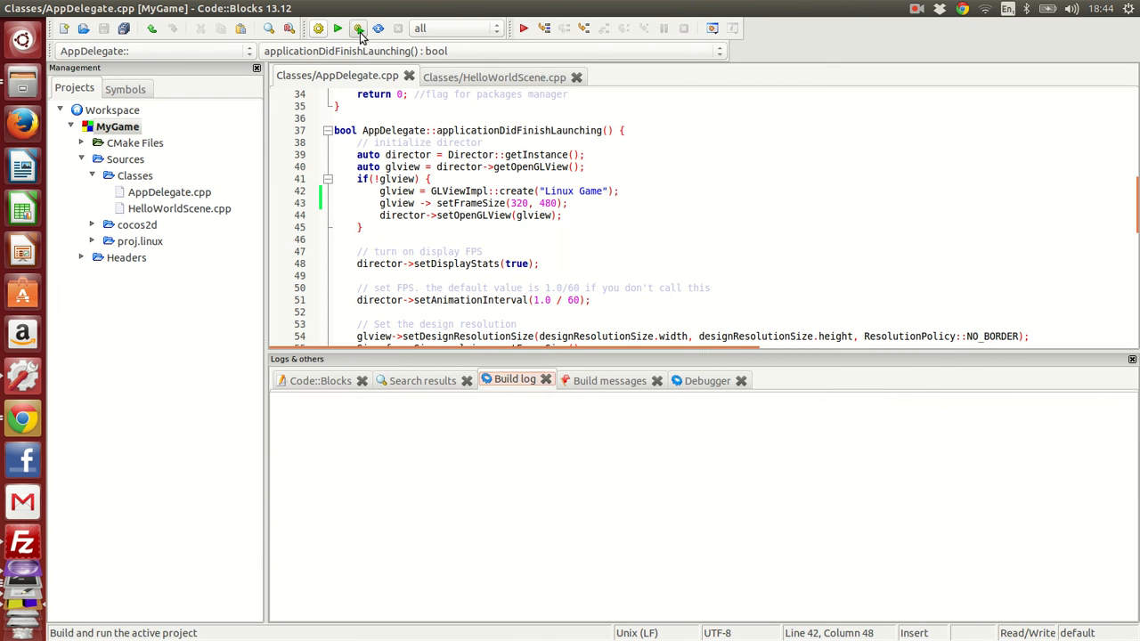
Build and run the project to launch the Linux Game window showing Hello Linux.
{"action": "left_click", "coordinate": [356, 28]}
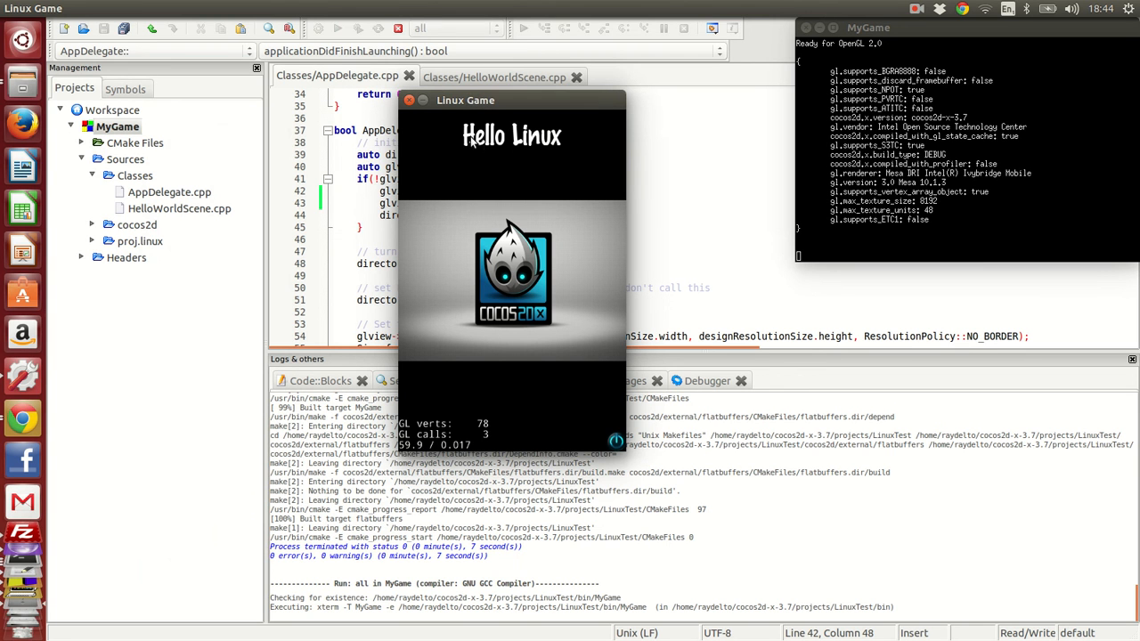
{"action": "mouse_move", "coordinate": [538, 281]}
{"action": "type", "text": "//"}
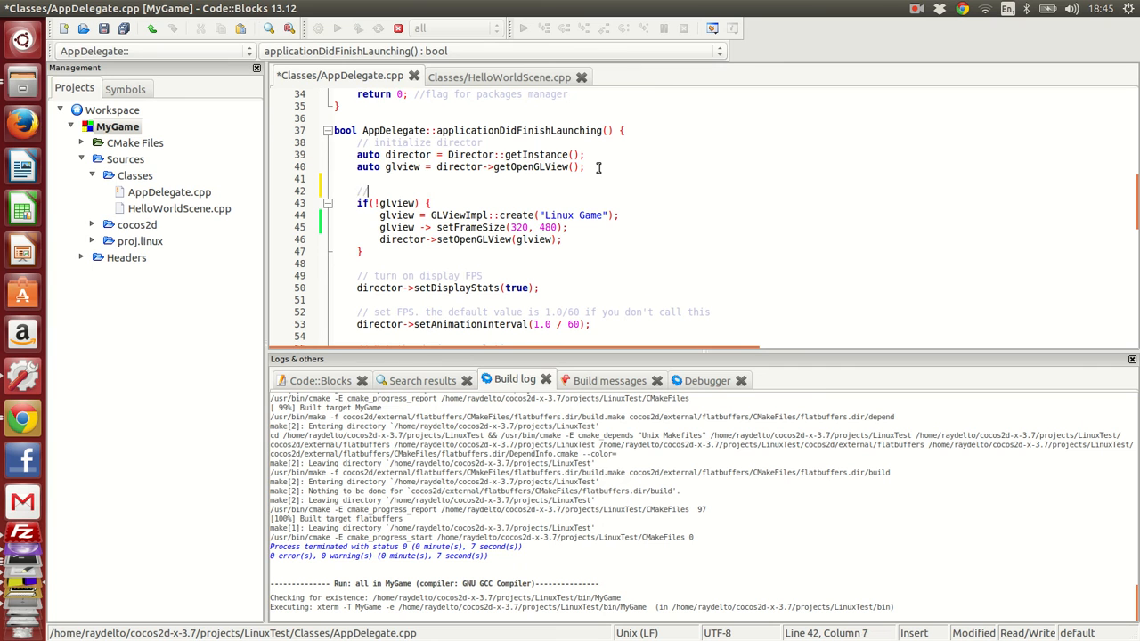
Type the comment URL 'http' and 'raydelto.org' above the glview check.
{"action": "type", "text": "http://www"}
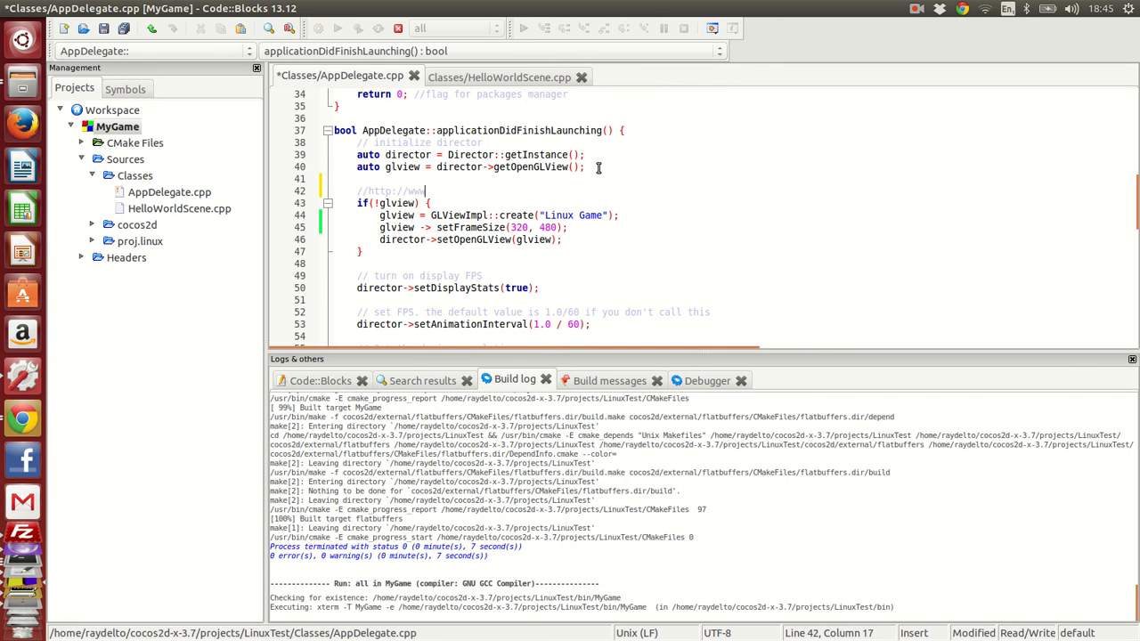
{"action": "type", "text": "raydelto.org"}
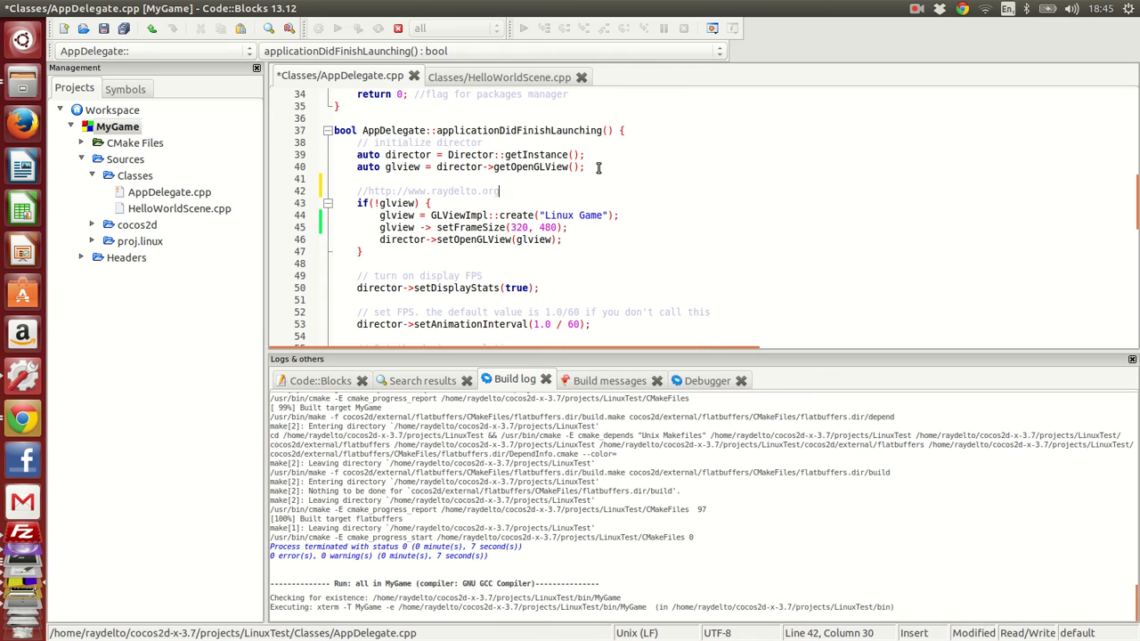